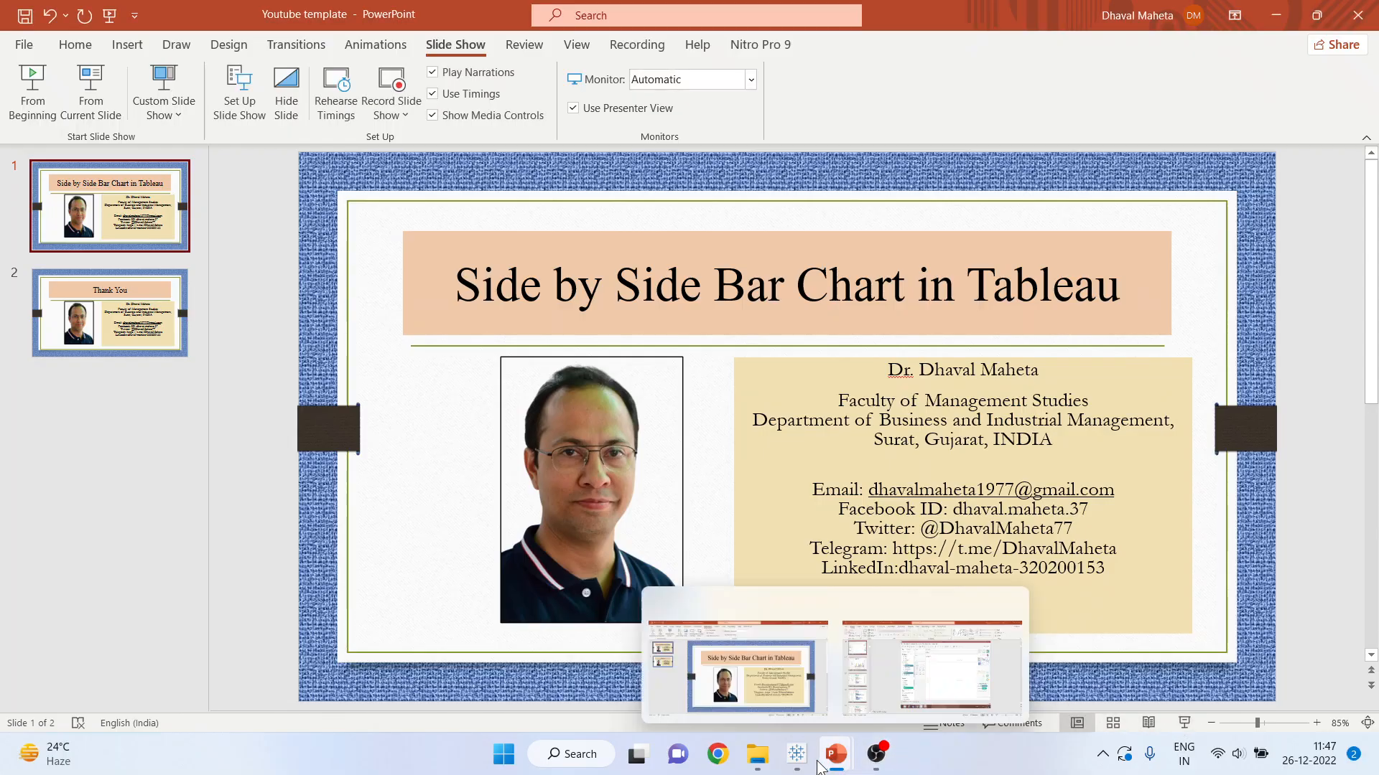
# - Switch from PowerPoint to the Tableau workbook connected to Sample - Superstore
pyautogui.click(931, 672)
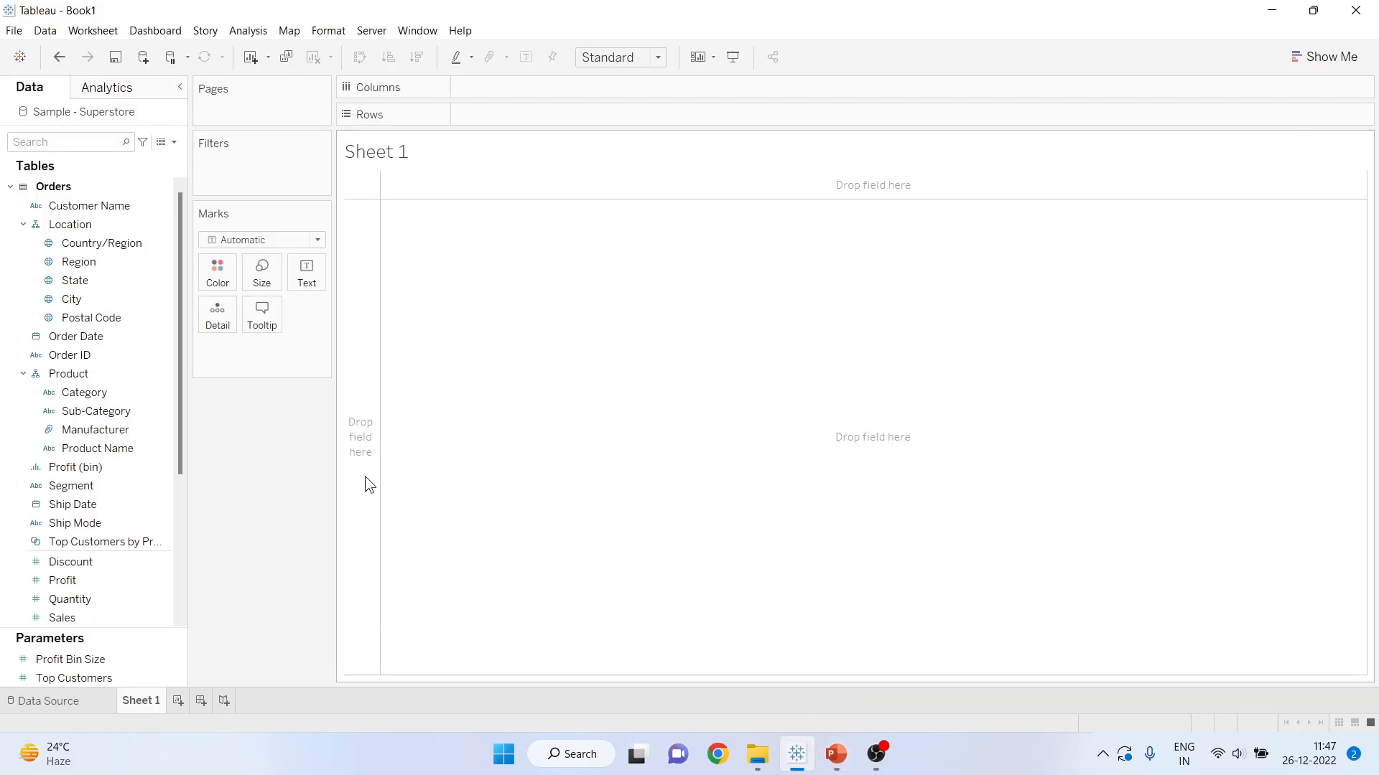
# - Add Region and Sales to the view, producing a US map with sales labels per region
pyautogui.click(70, 224)
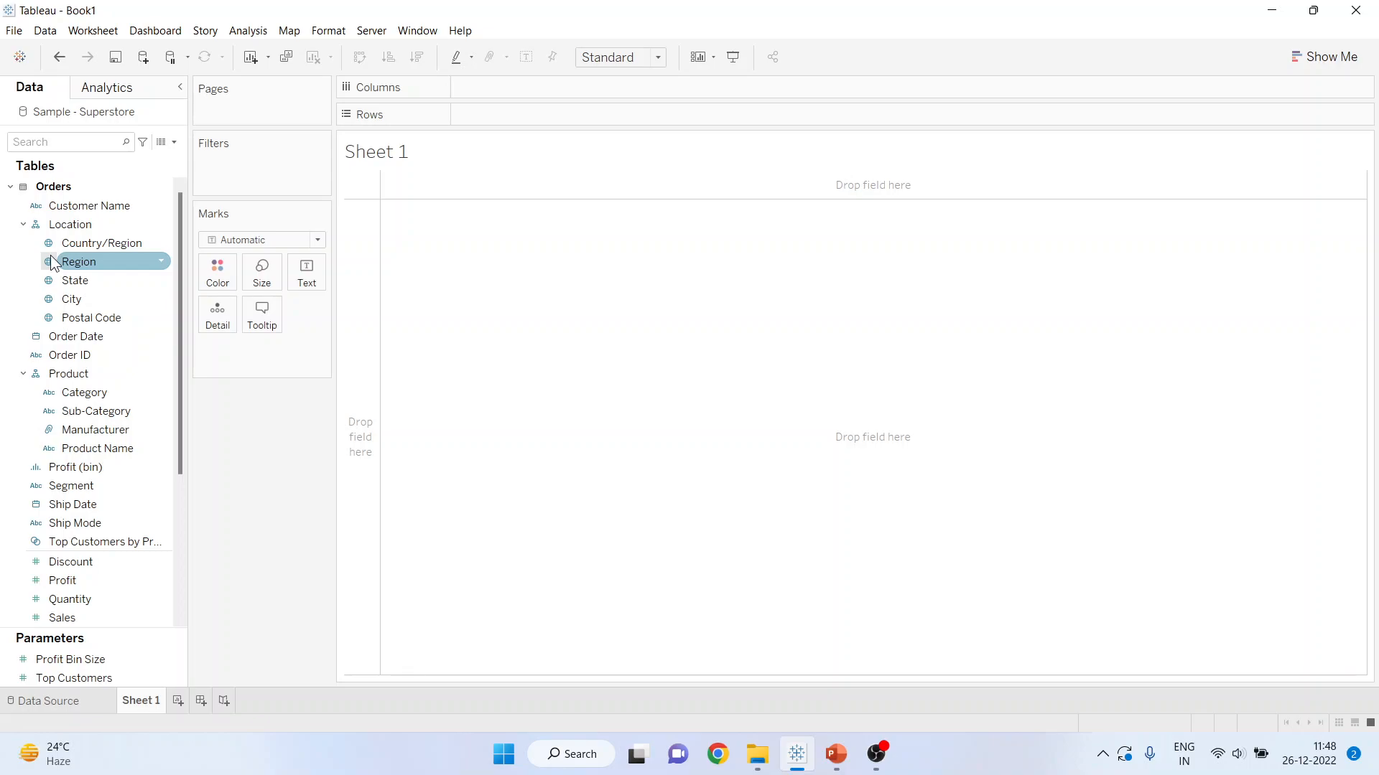
pyautogui.click(63, 580)
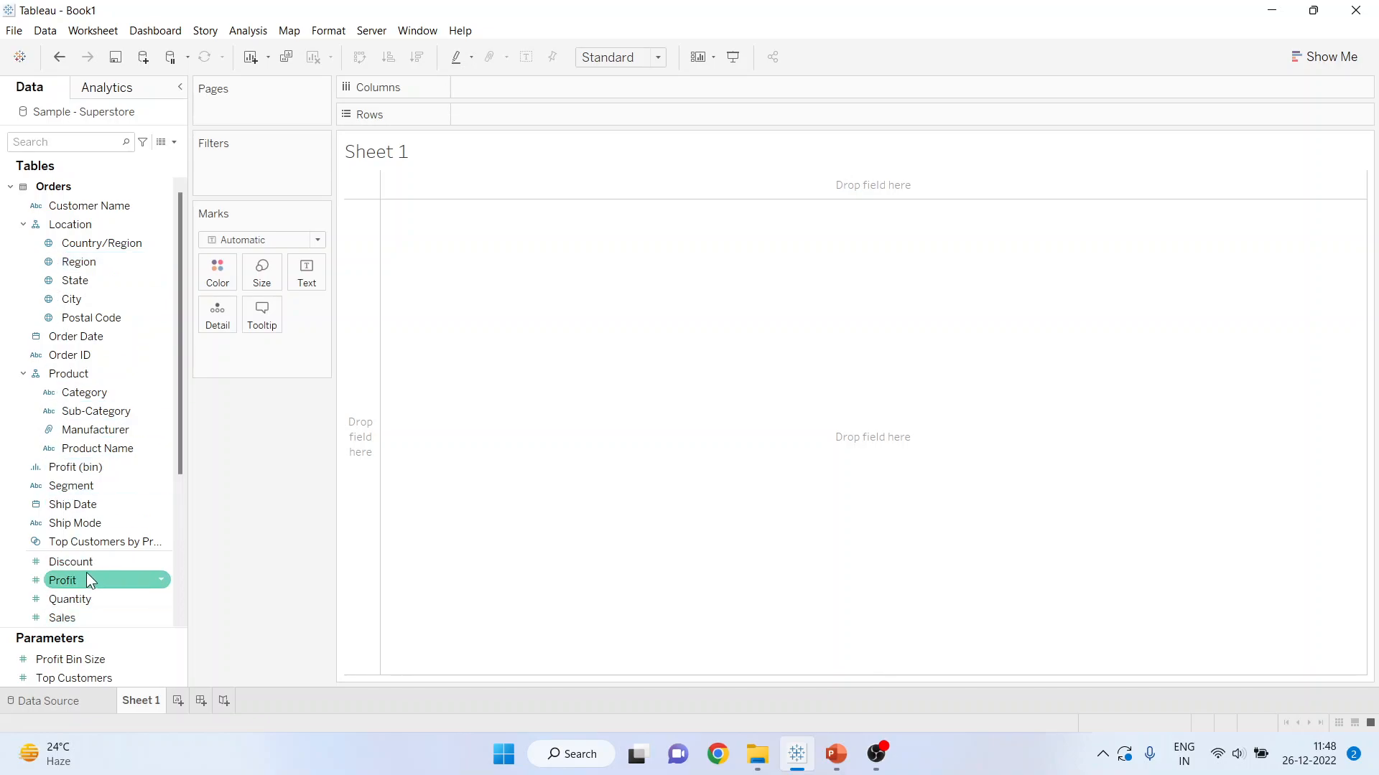
pyautogui.click(96, 411)
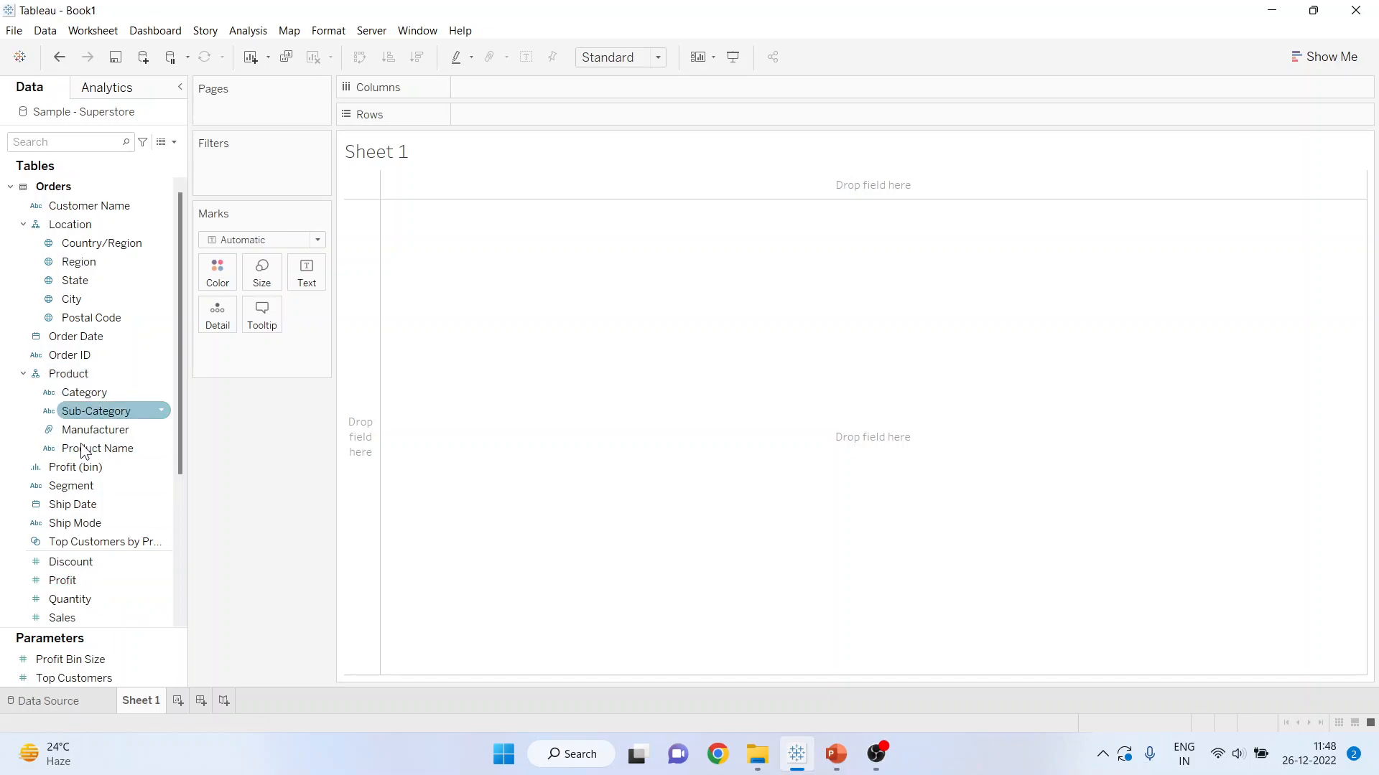
pyautogui.click(62, 580)
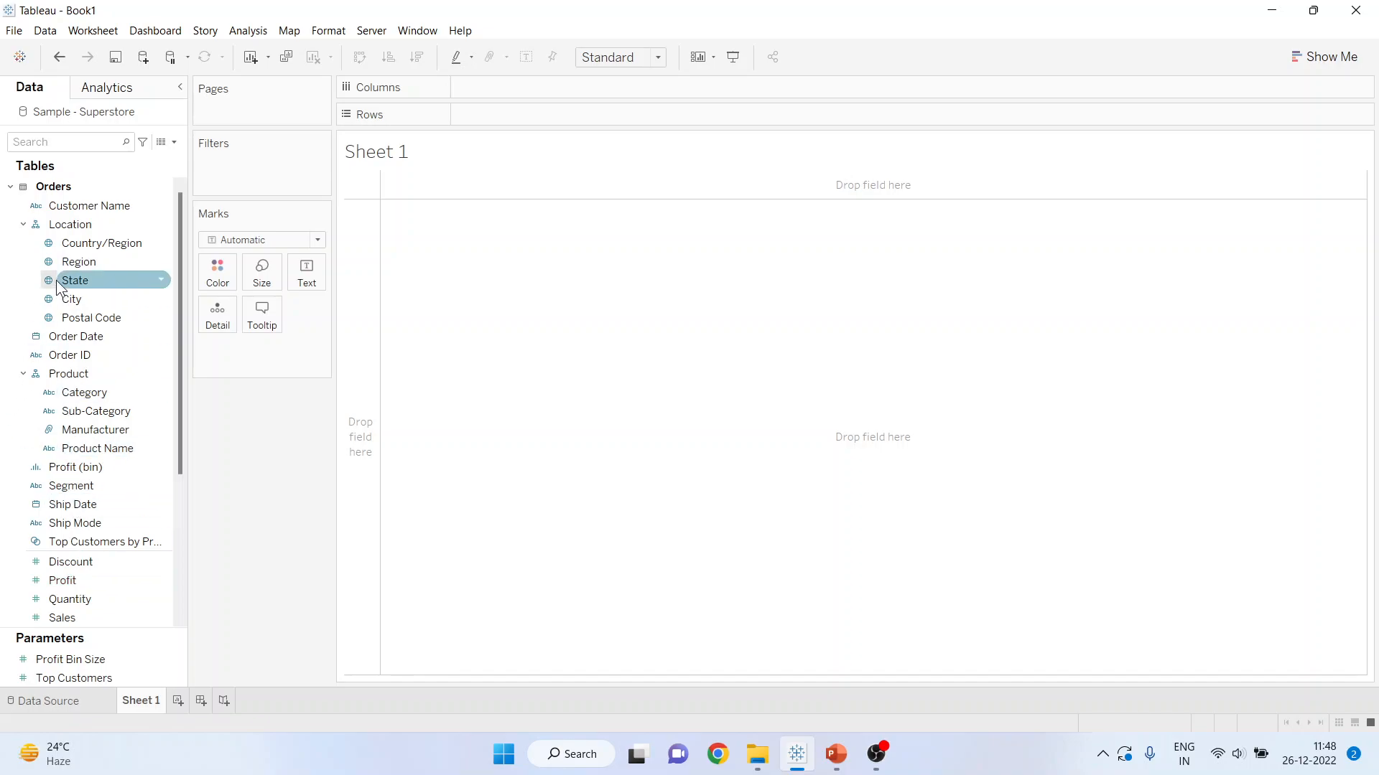
pyautogui.click(78, 261)
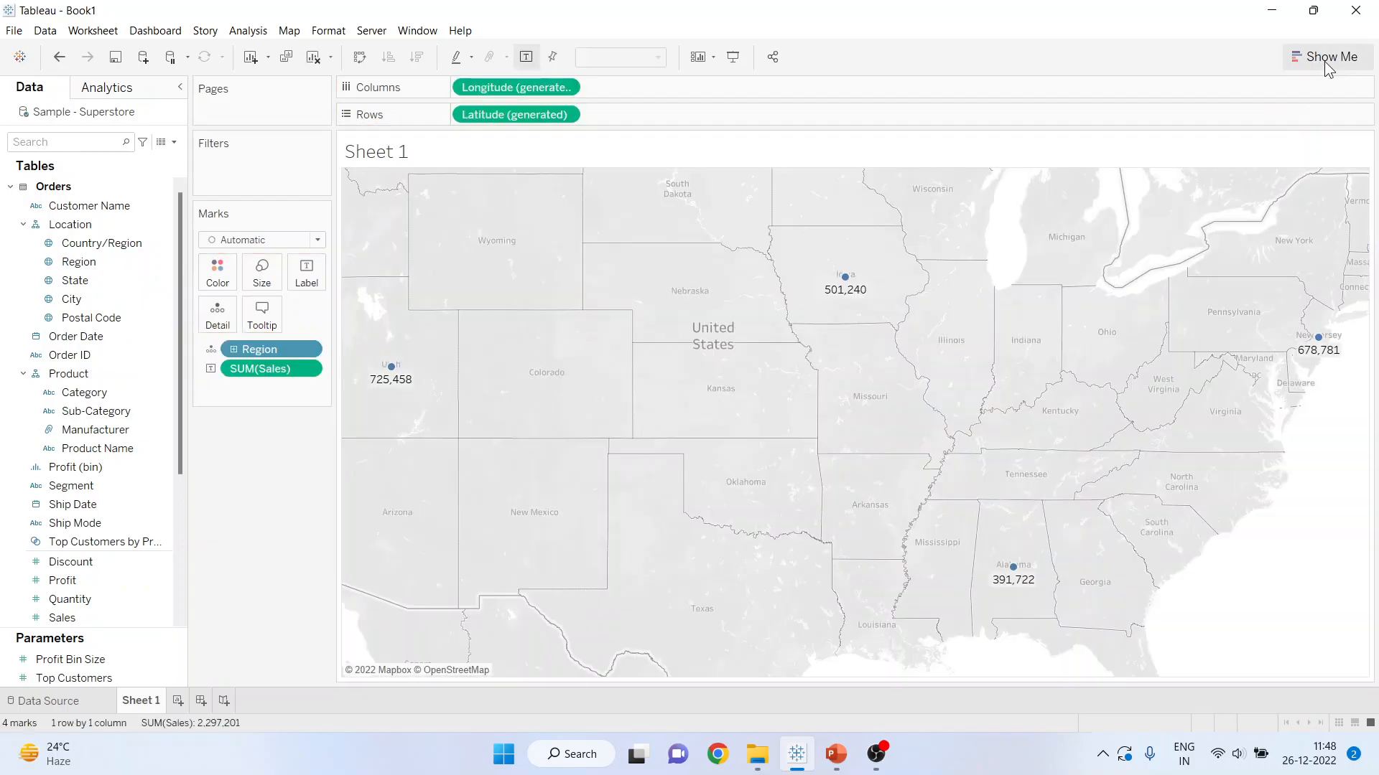
# - Use Show Me to turn the map into horizontal bars of sales by region
pyautogui.click(1332, 56)
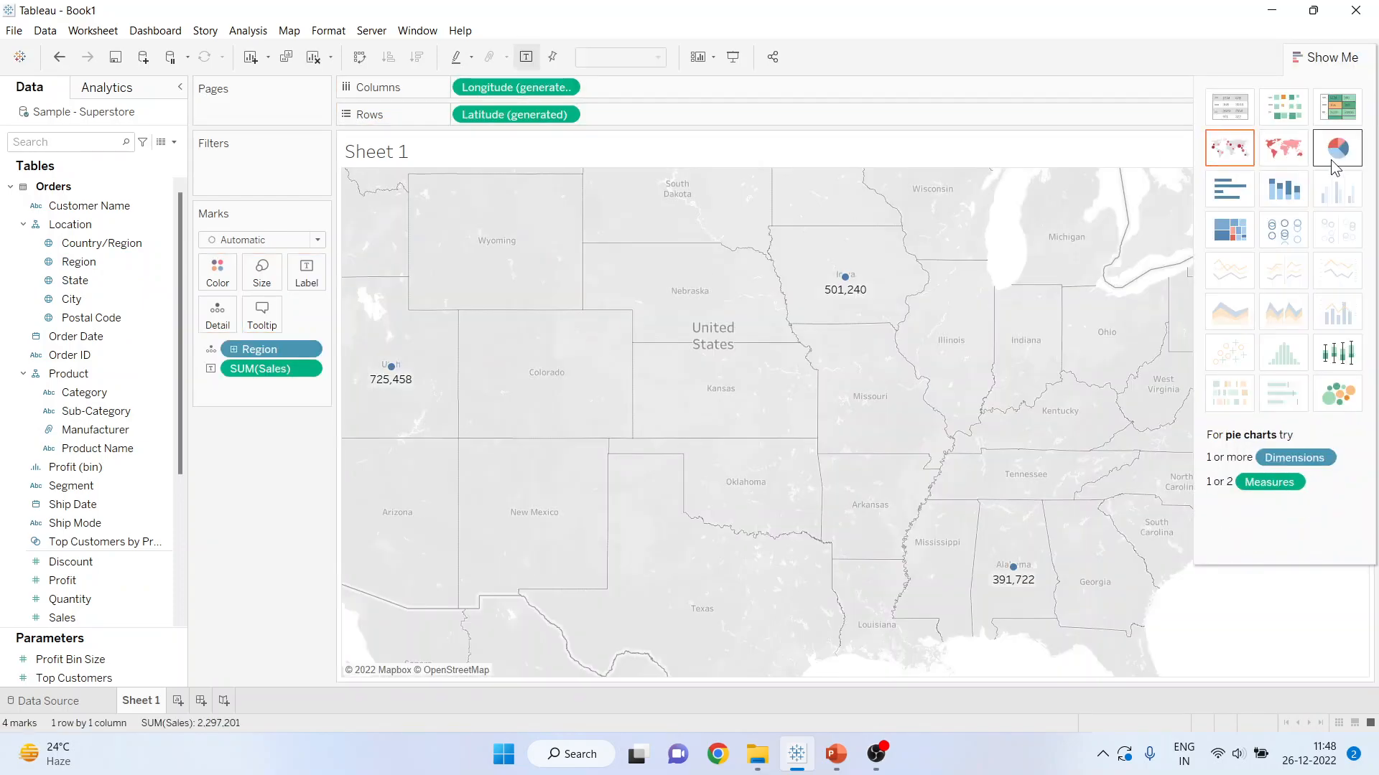
pyautogui.moveTo(1337, 189)
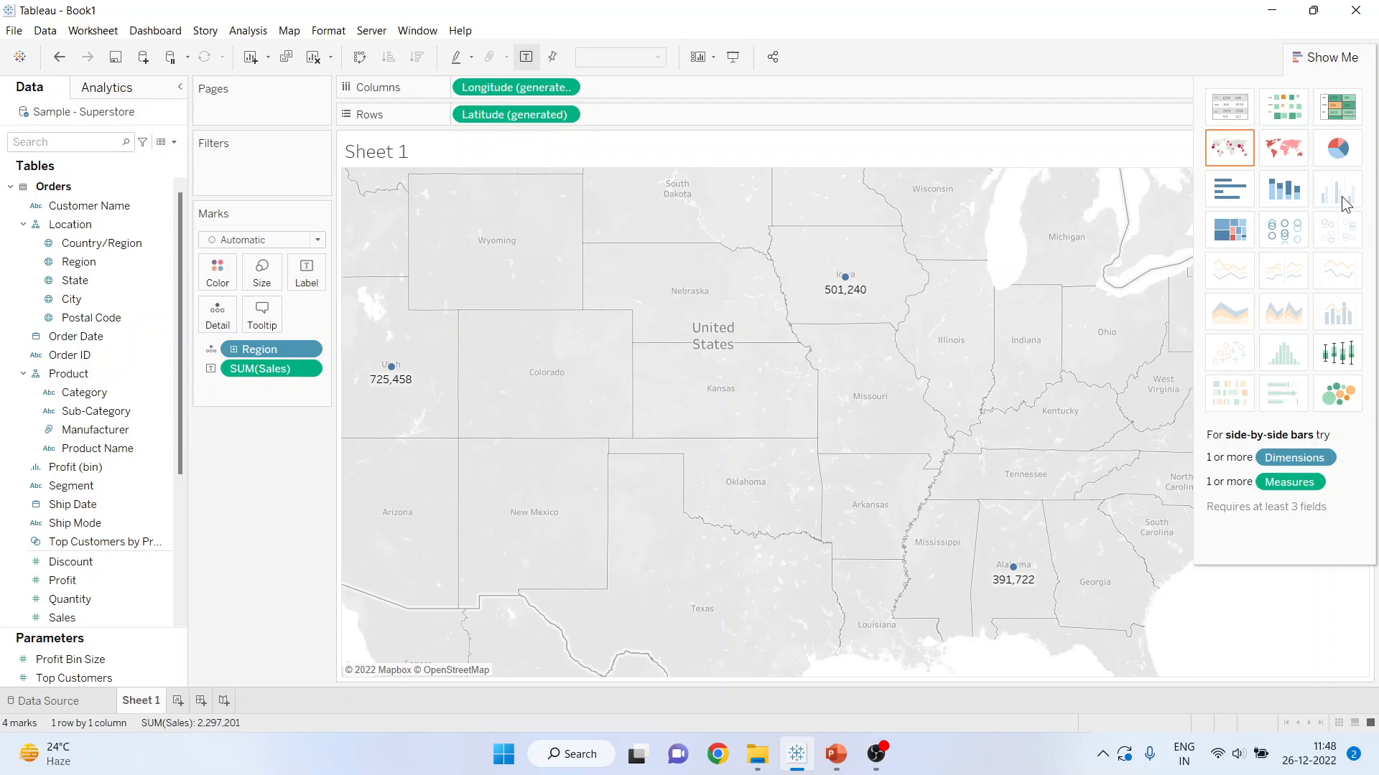
pyautogui.click(1228, 148)
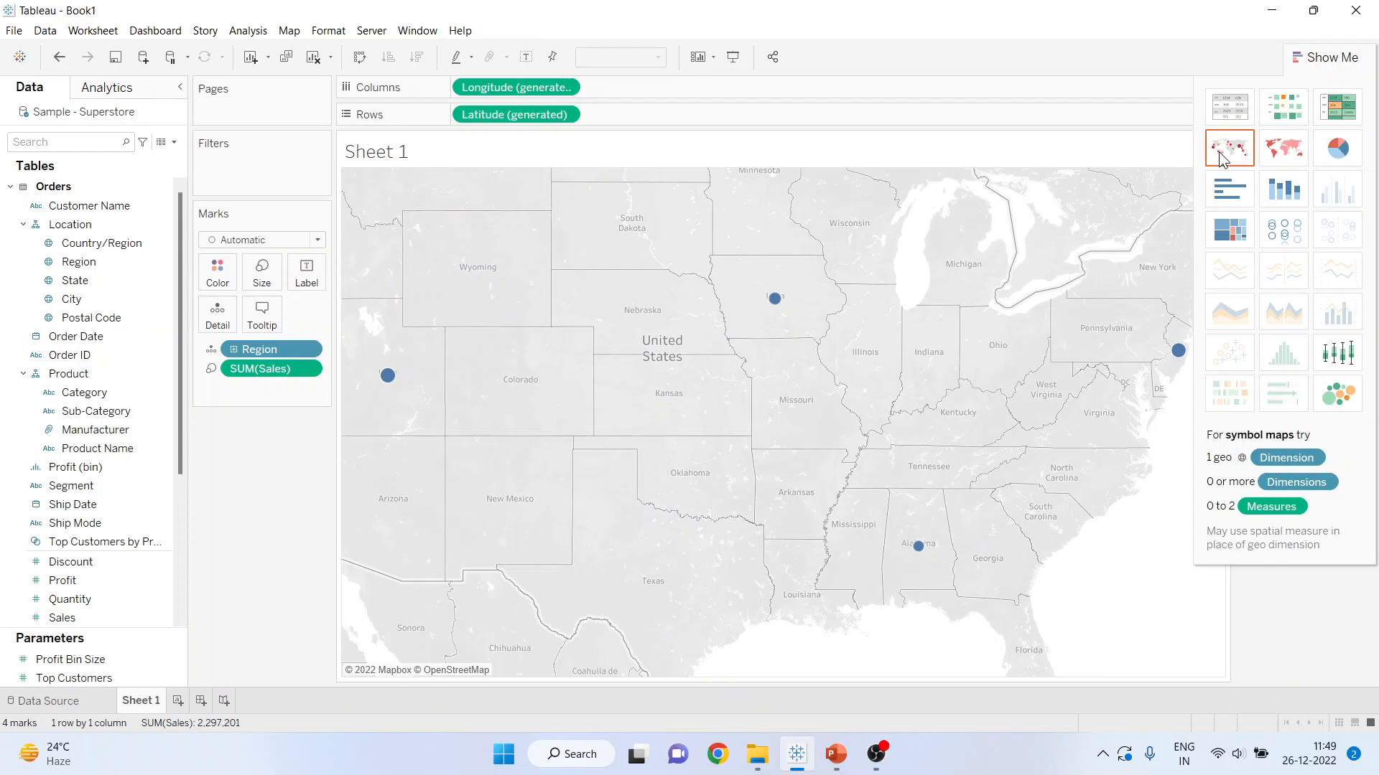
pyautogui.click(1229, 190)
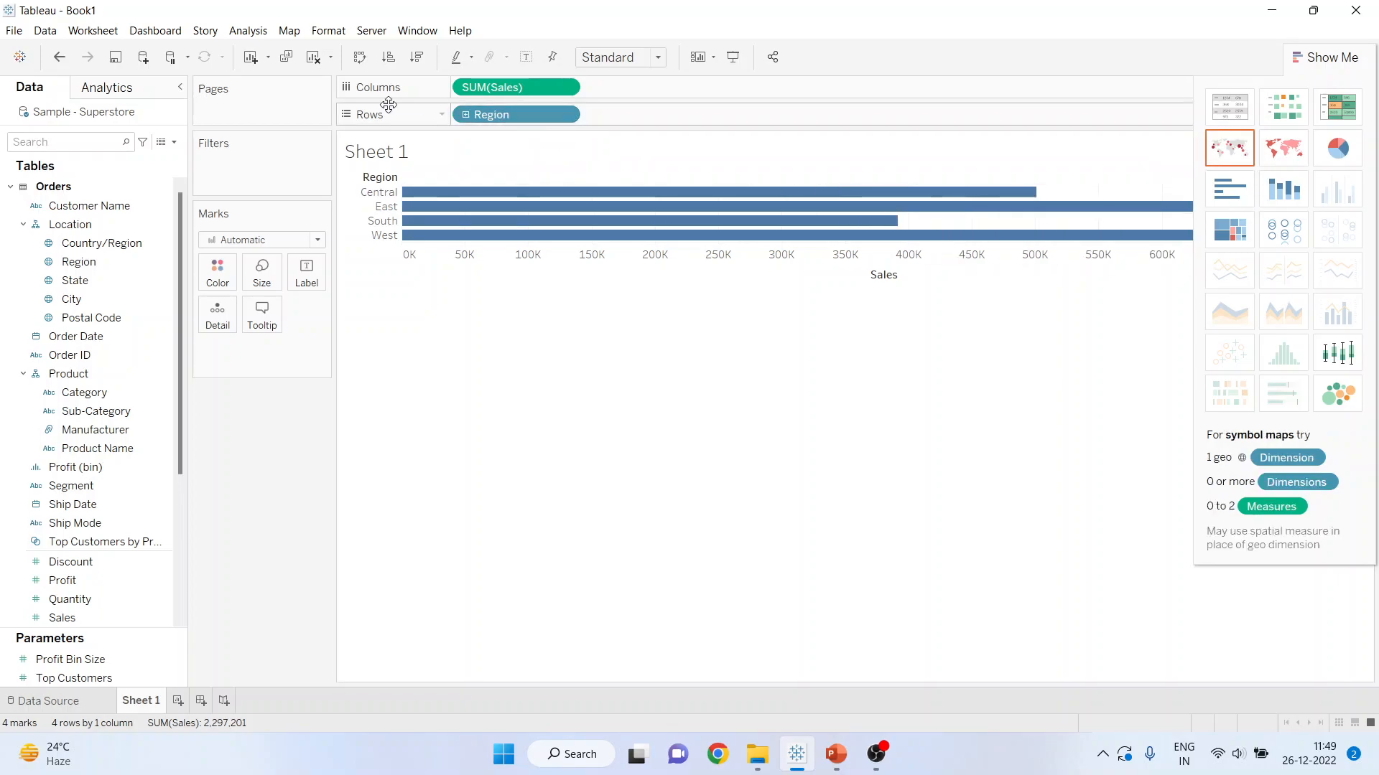
# - Swap rows and columns so Region runs across and SUM(Sales) upward
pyautogui.click(359, 57)
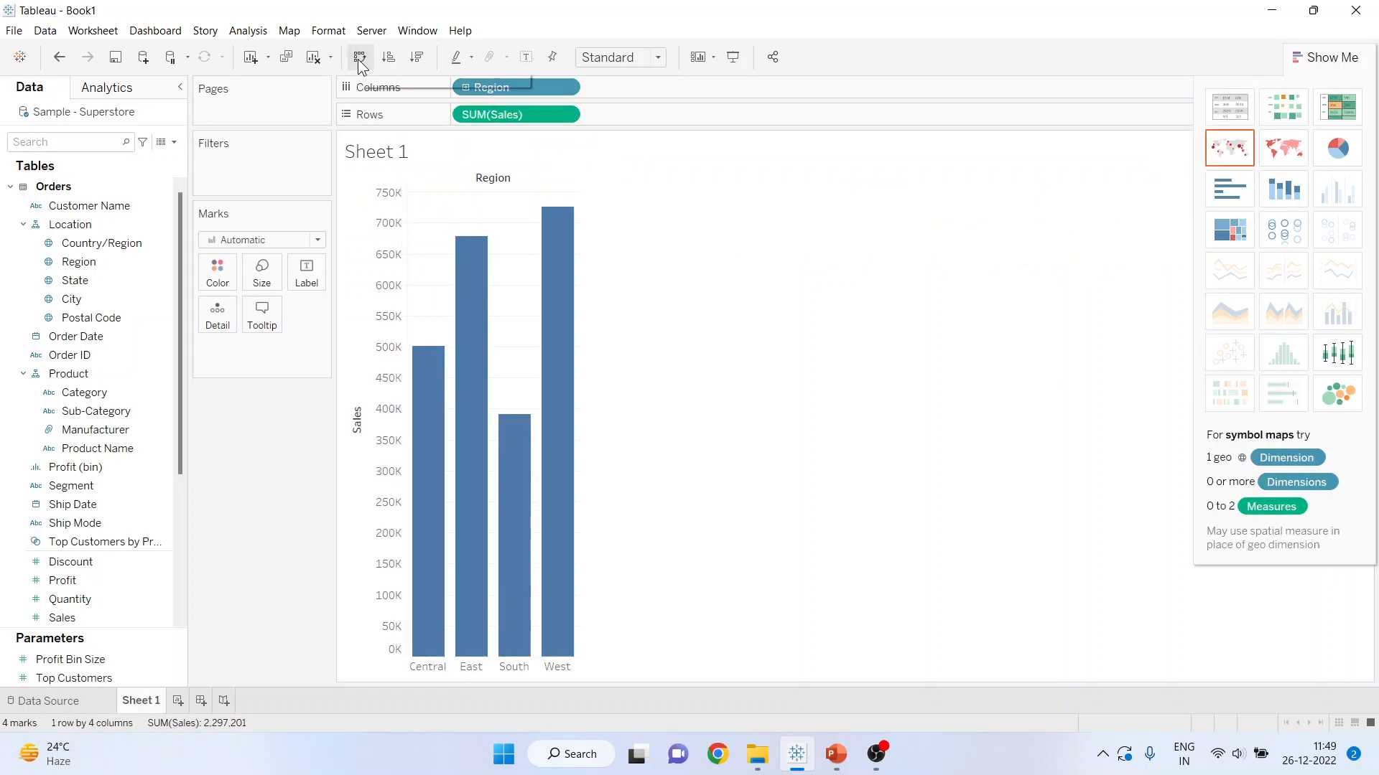
pyautogui.moveTo(516, 87)
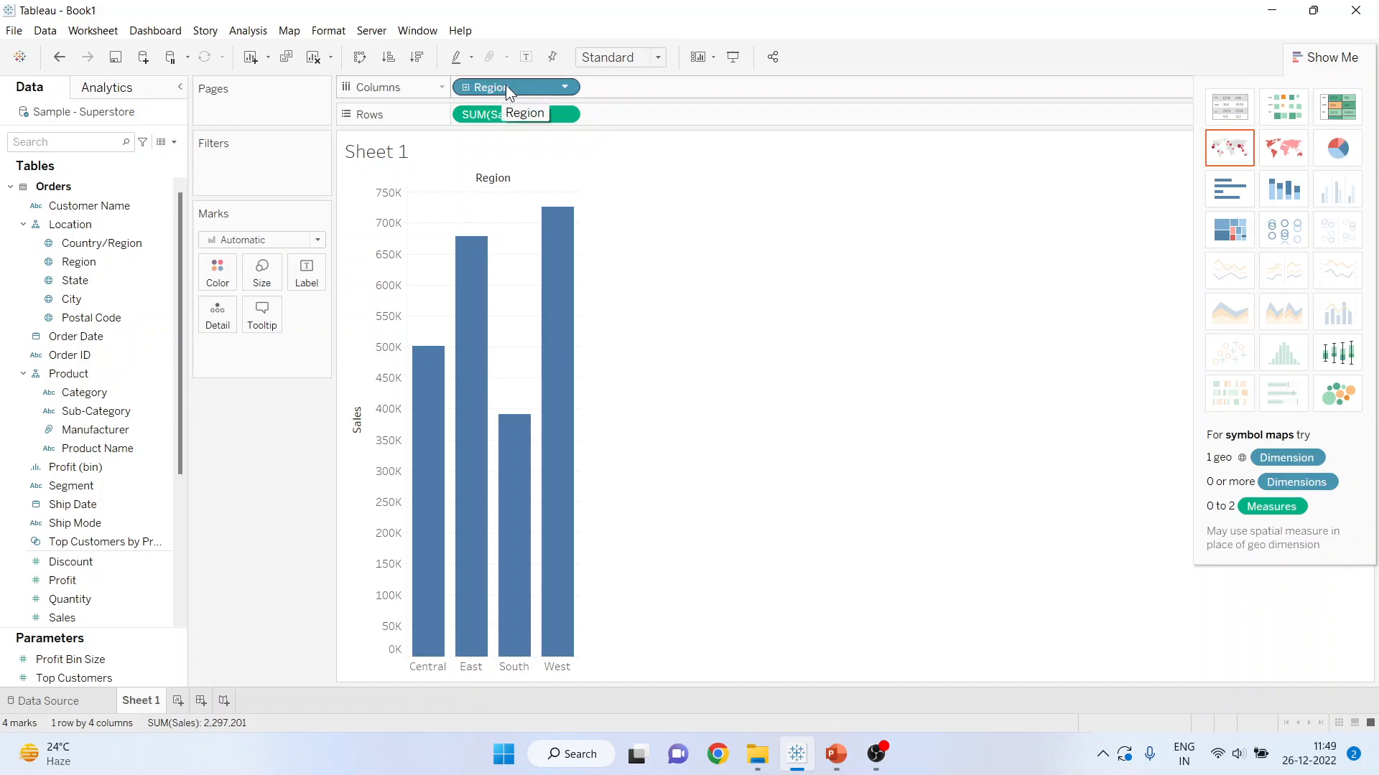
pyautogui.moveTo(502, 121)
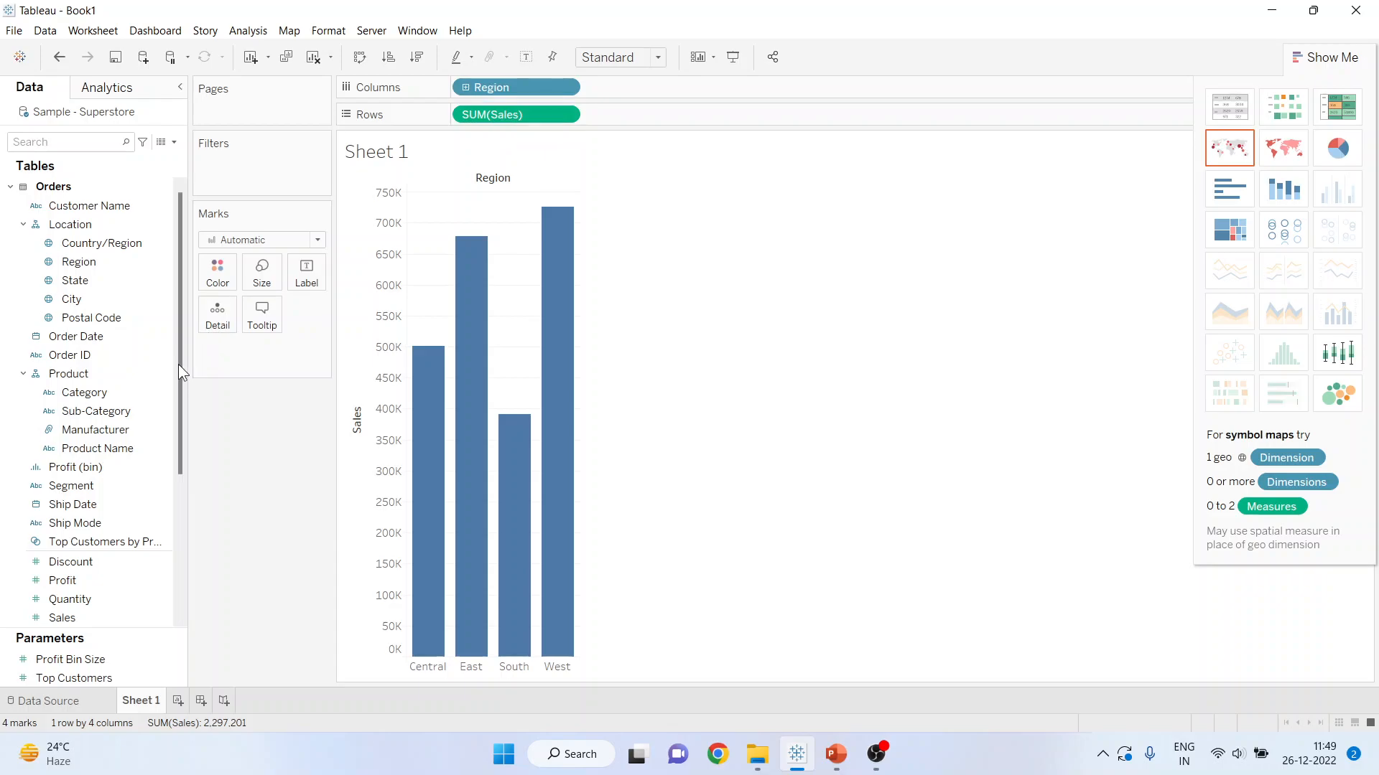
pyautogui.moveTo(1335, 190)
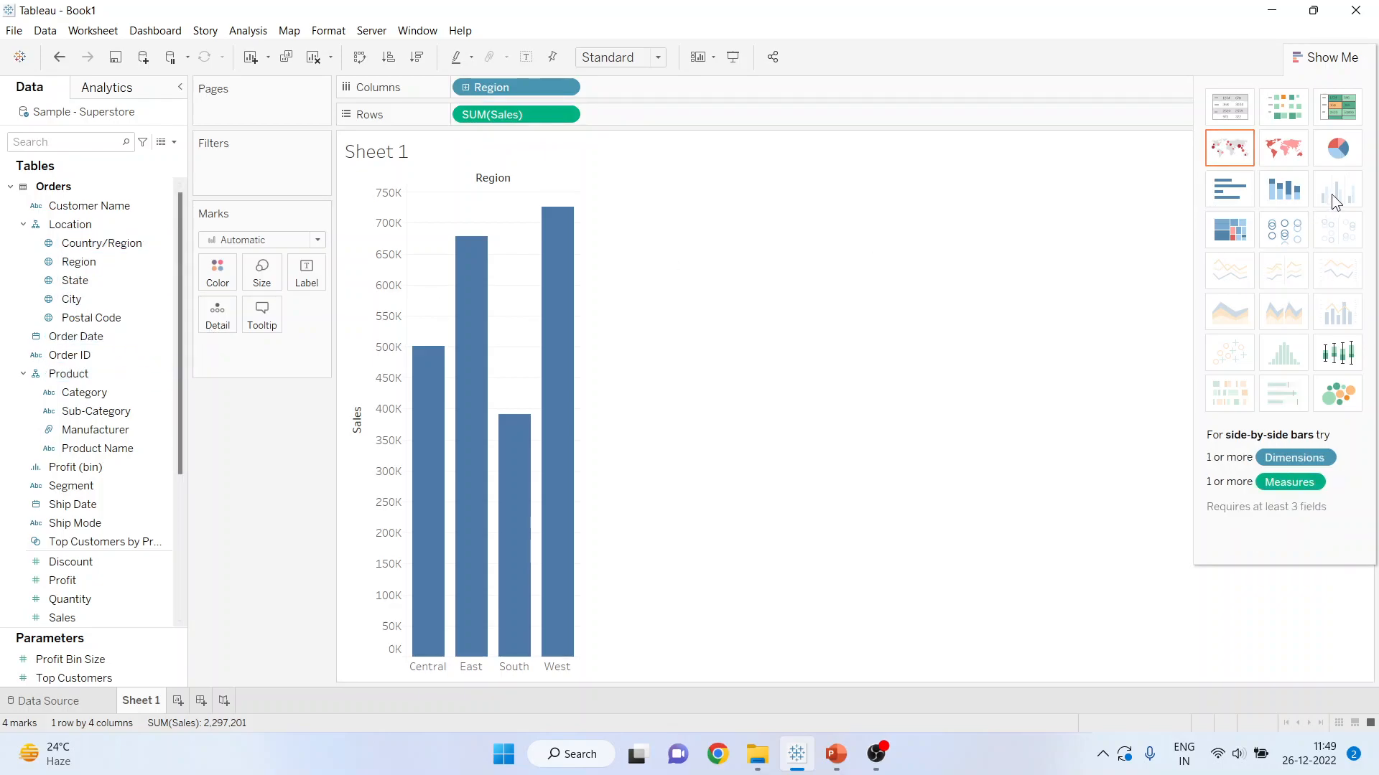
pyautogui.click(94, 429)
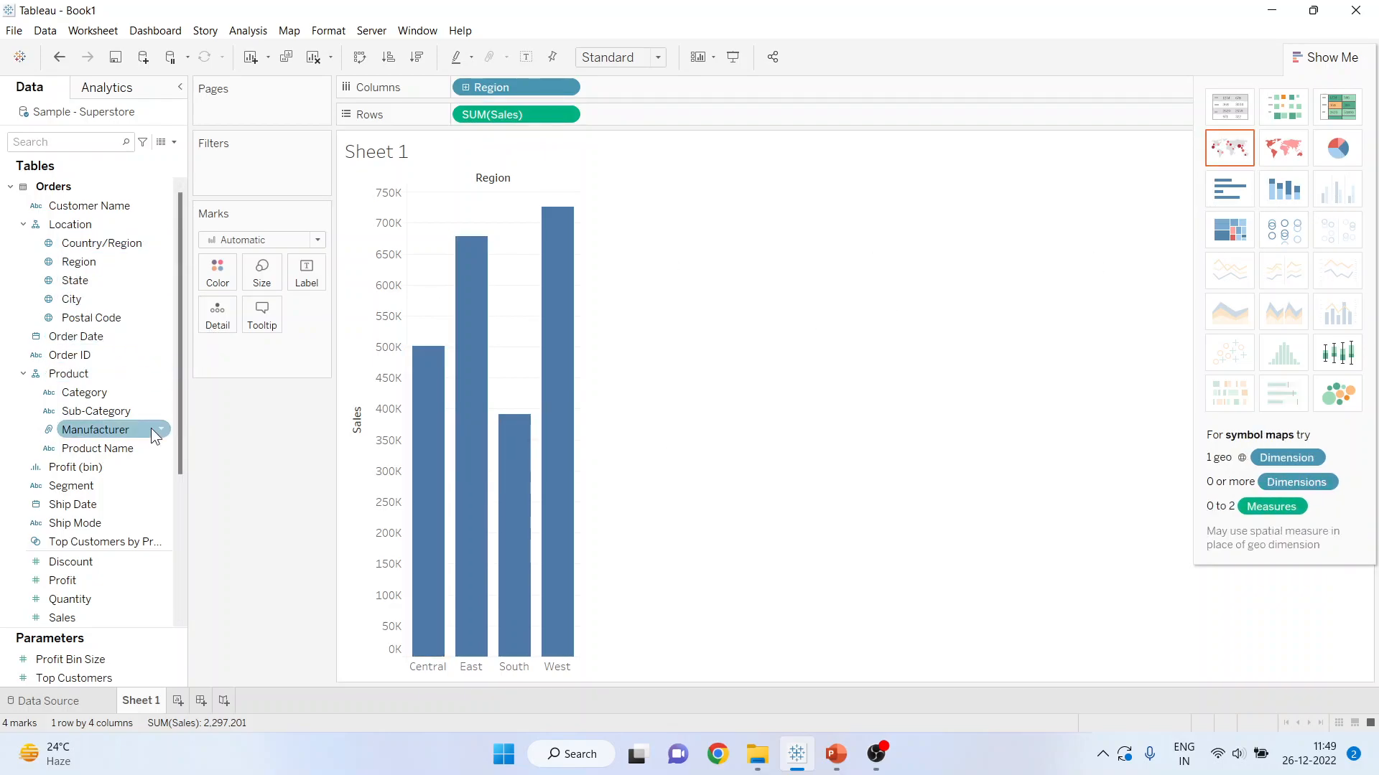
pyautogui.moveTo(648, 103)
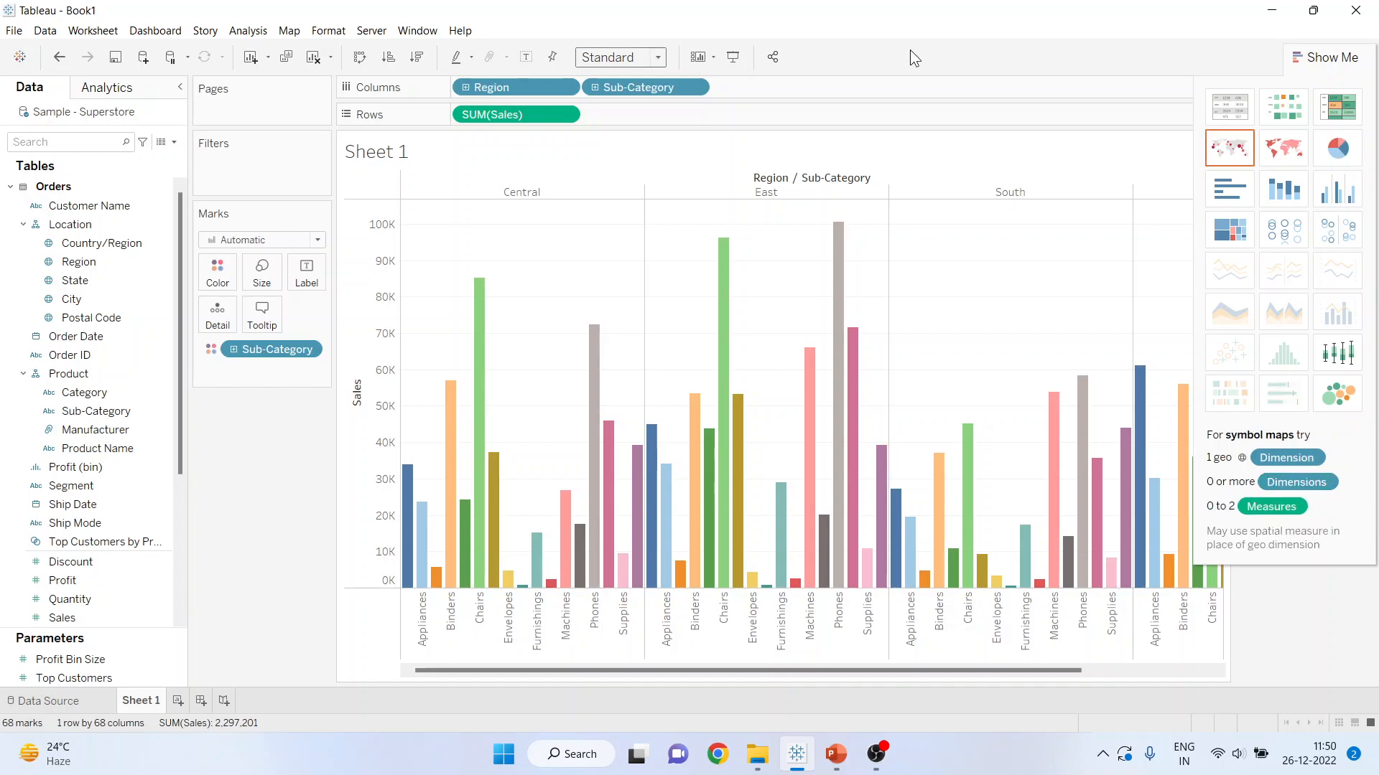
pyautogui.moveTo(905, 670)
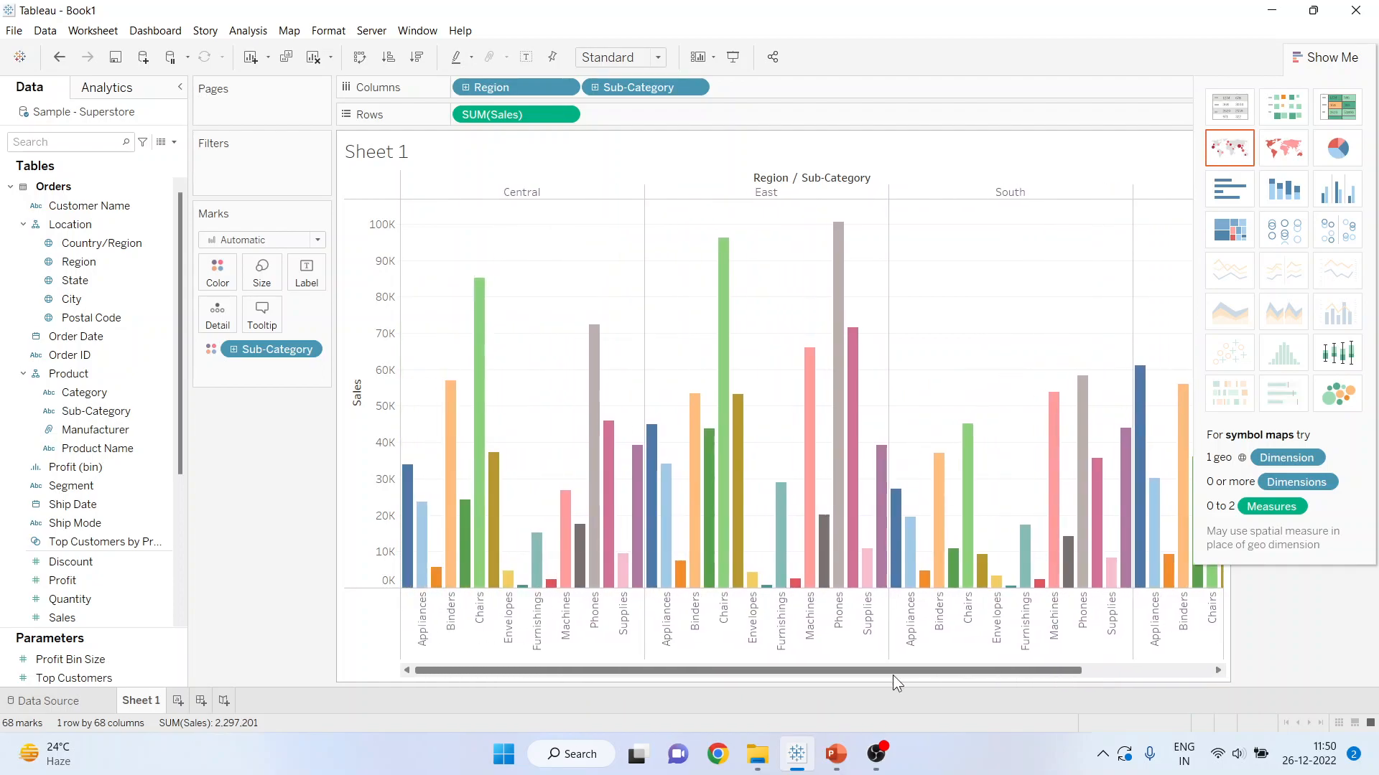
# - Fit the chart to Entire View and swap axes so sub-category bars run horizontally
pyautogui.click(658, 56)
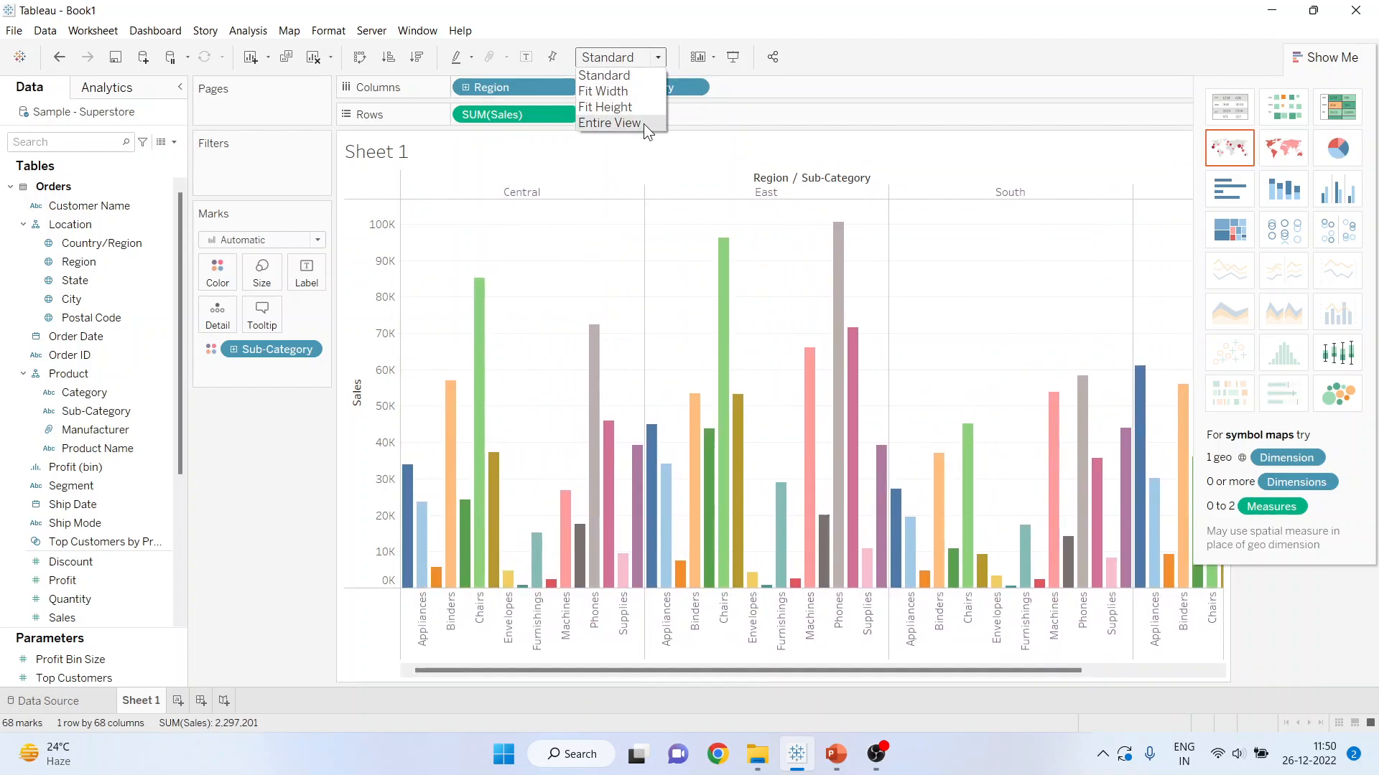
pyautogui.click(610, 122)
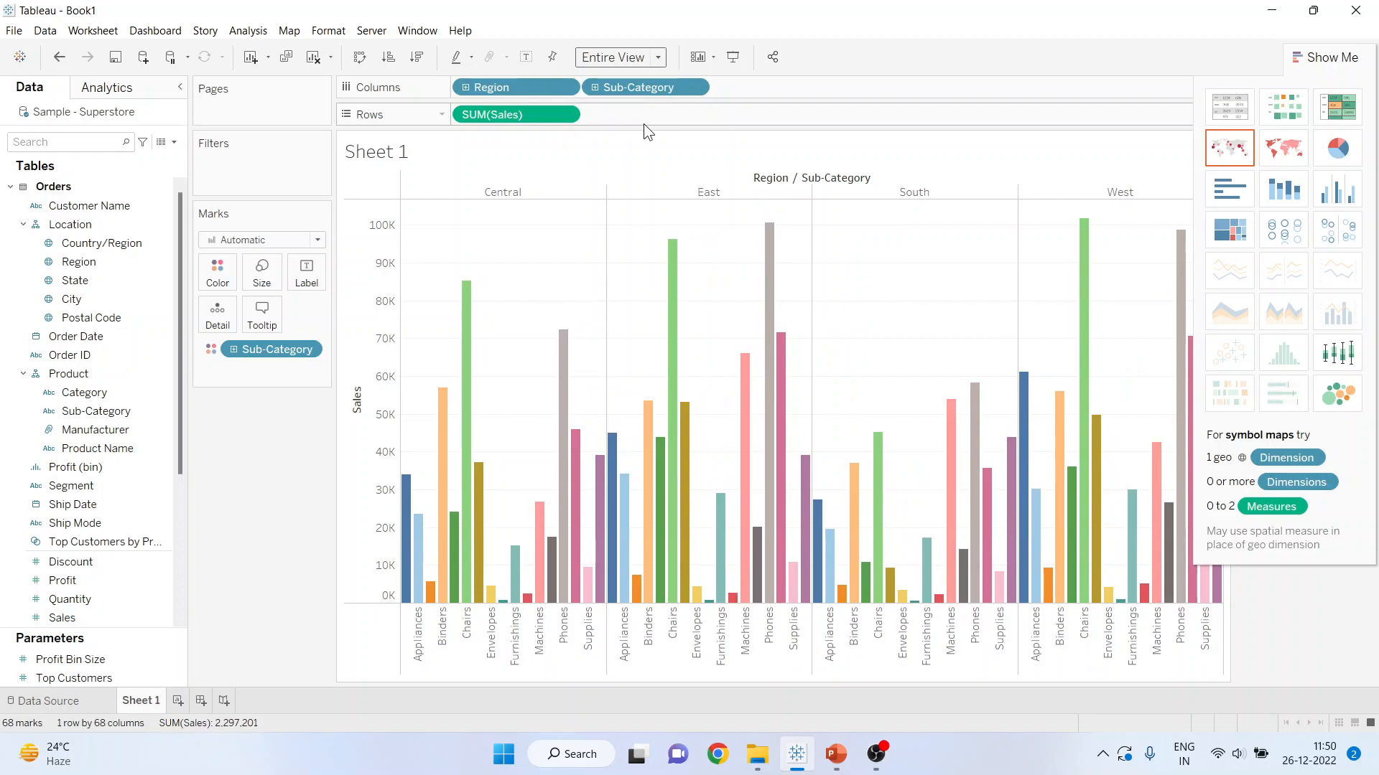
pyautogui.click(360, 56)
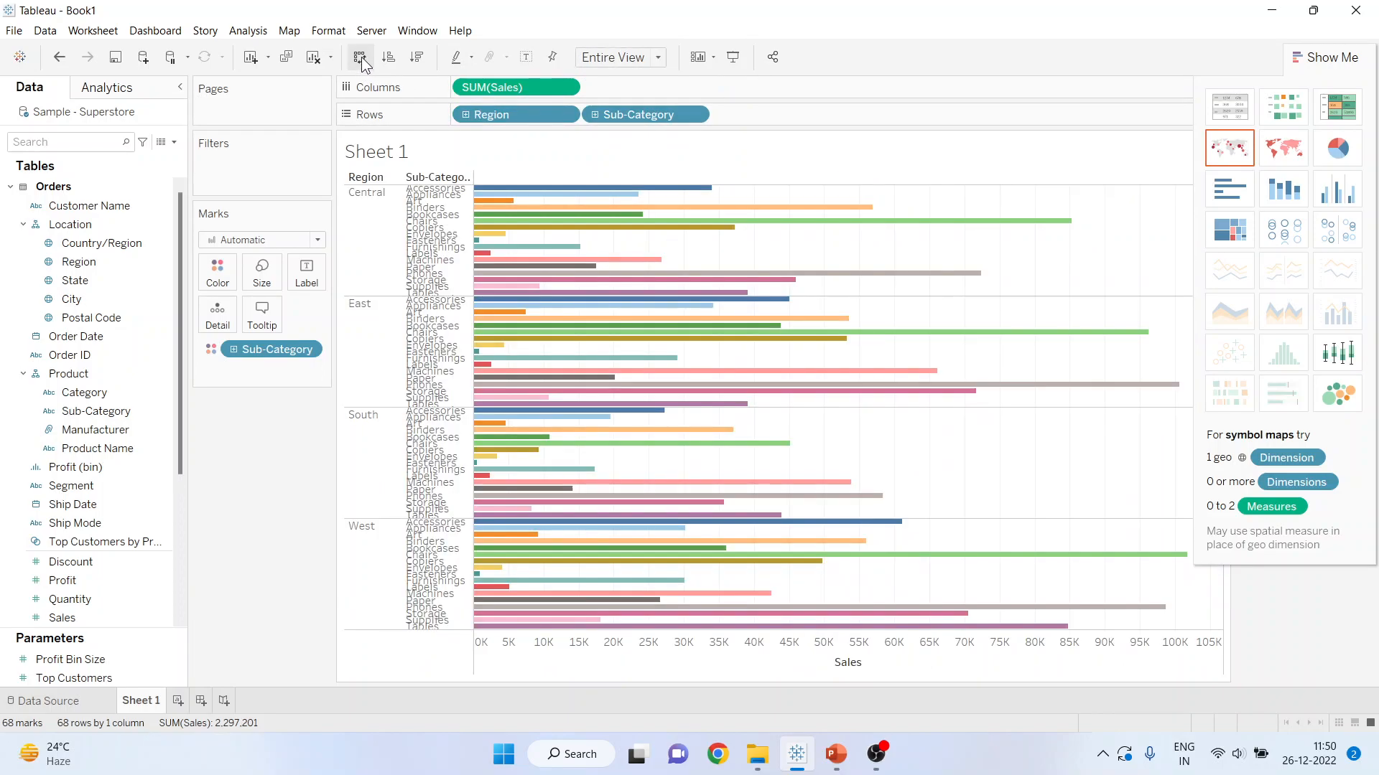
pyautogui.moveTo(361, 58)
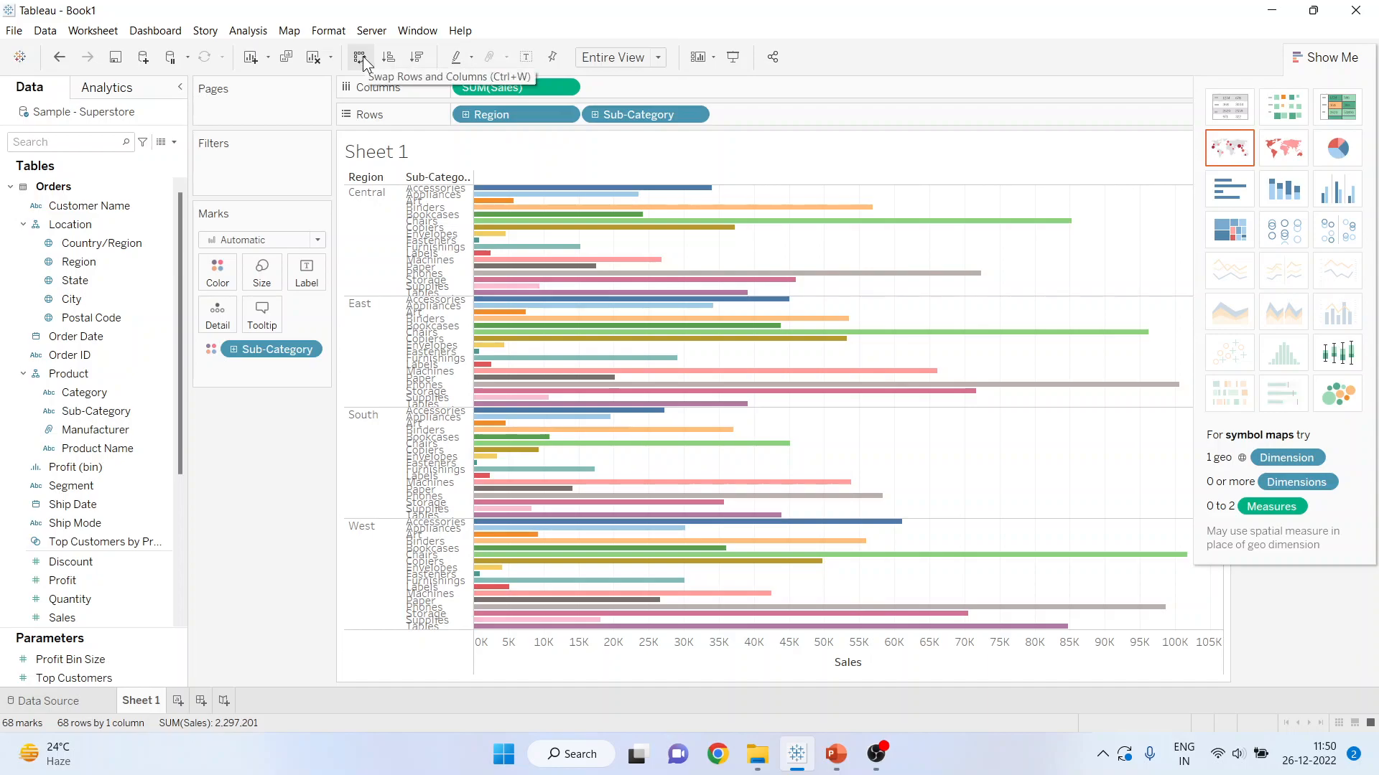
pyautogui.moveTo(666, 79)
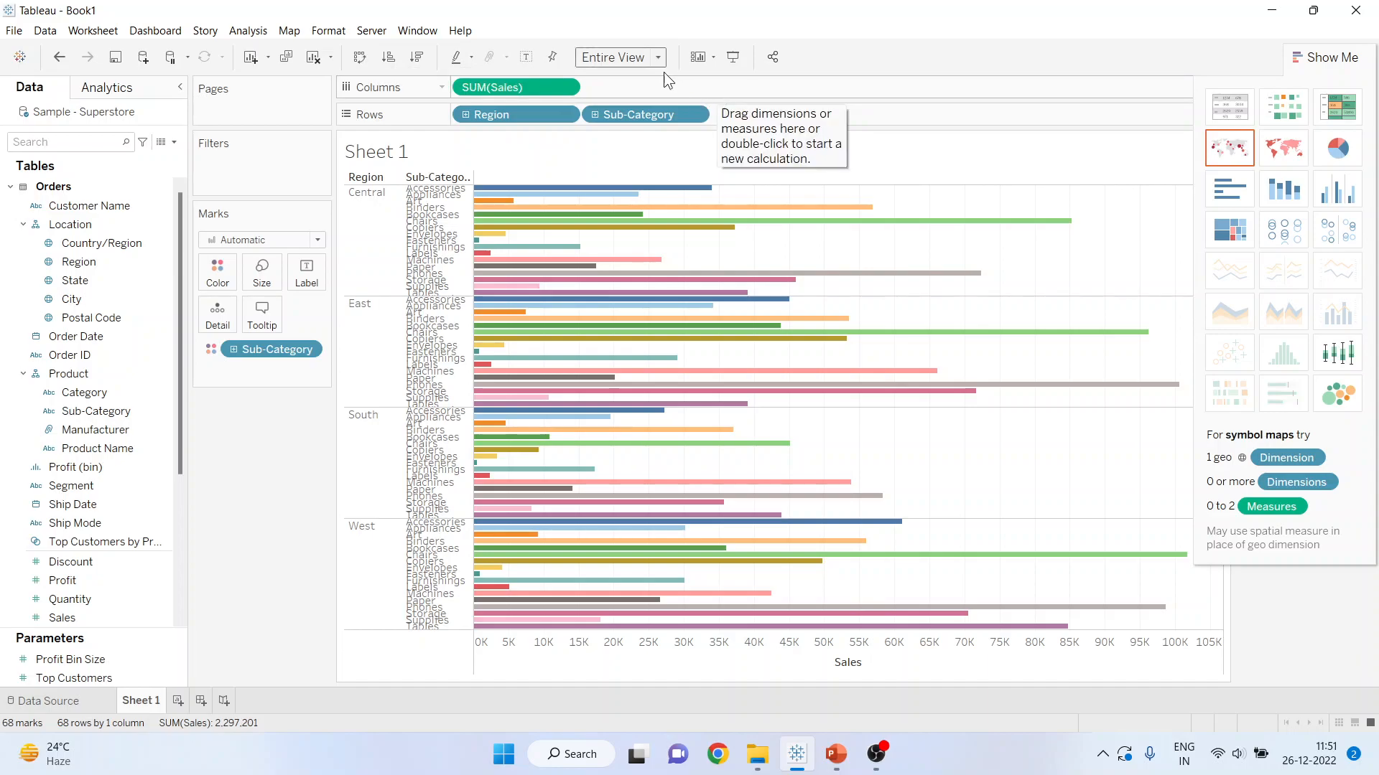
pyautogui.moveTo(655, 83)
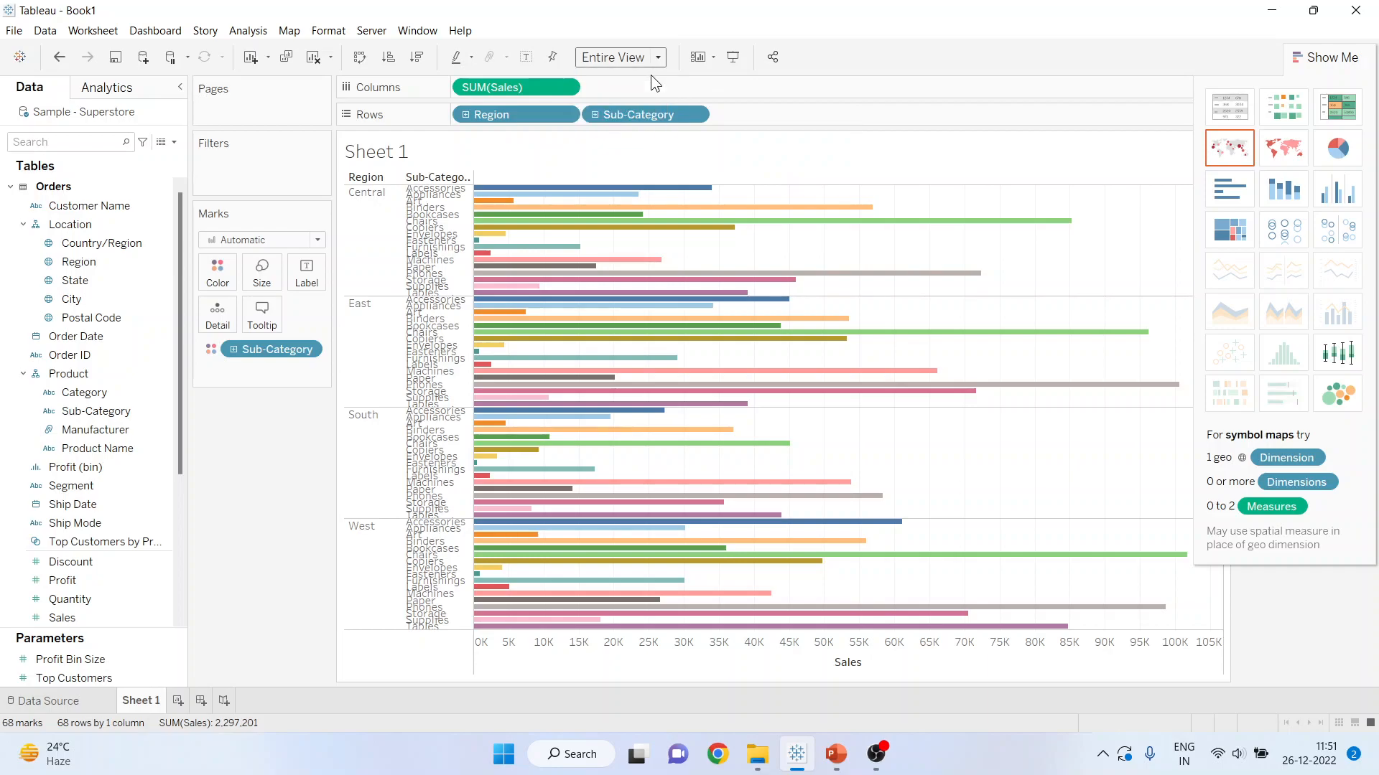
pyautogui.click(619, 58)
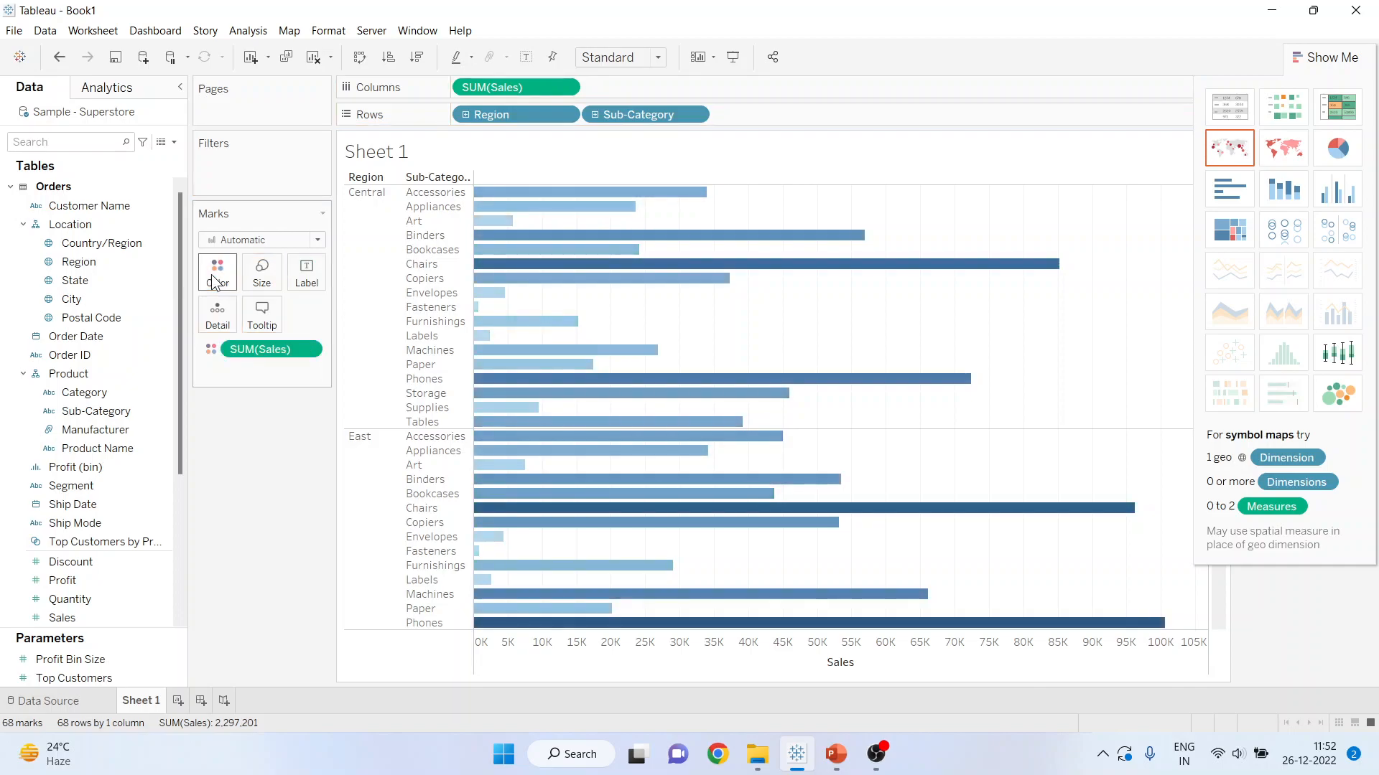
# - Close the Show Me pane after colouring bars by SUM(Sales)
pyautogui.click(1327, 56)
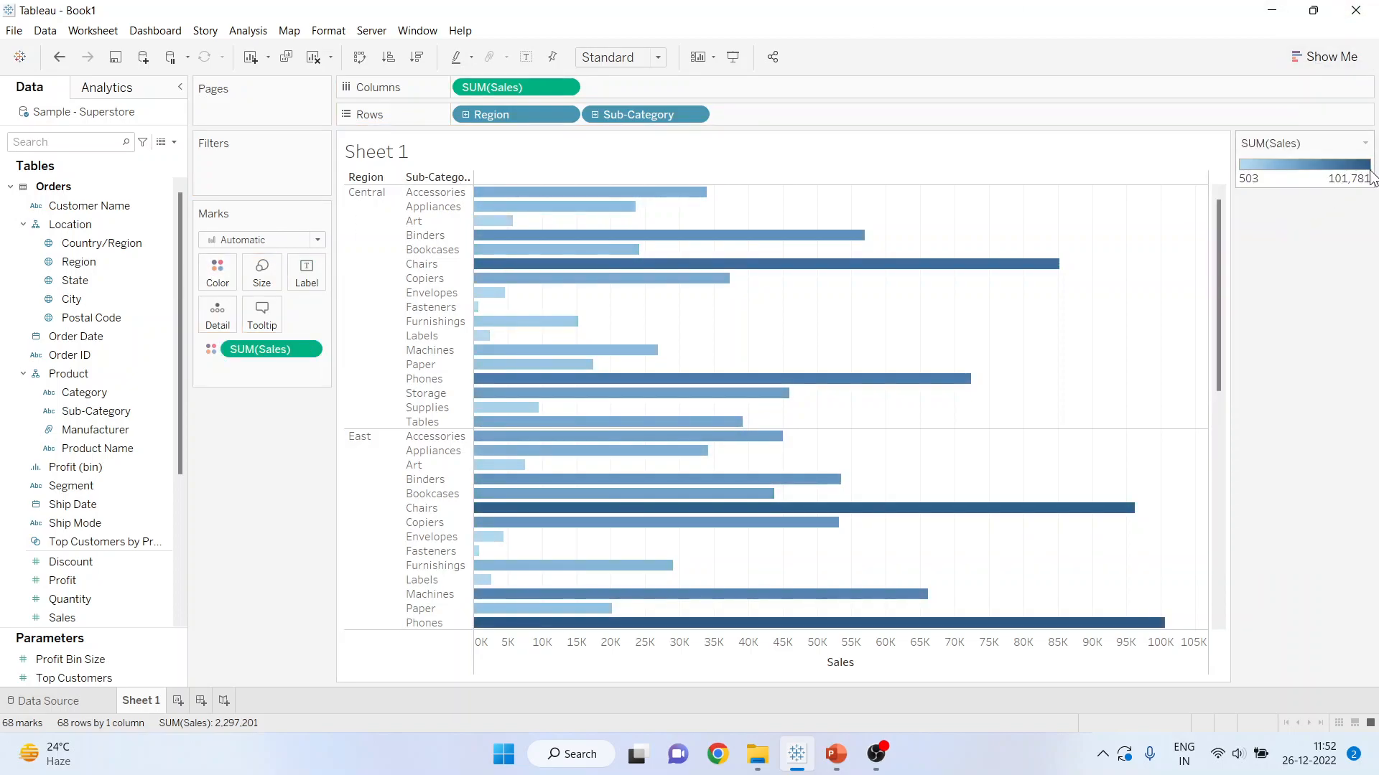
pyautogui.moveTo(1302, 193)
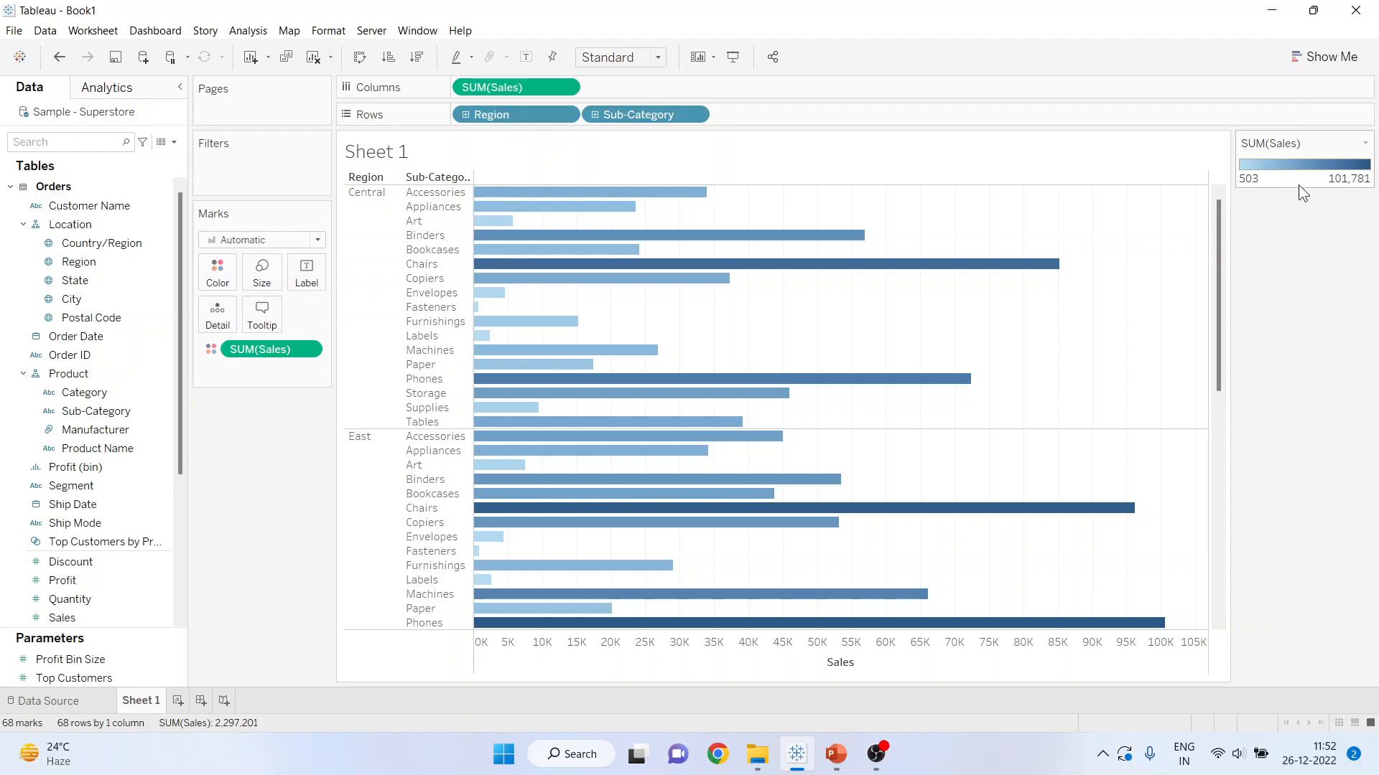
pyautogui.moveTo(1246, 180)
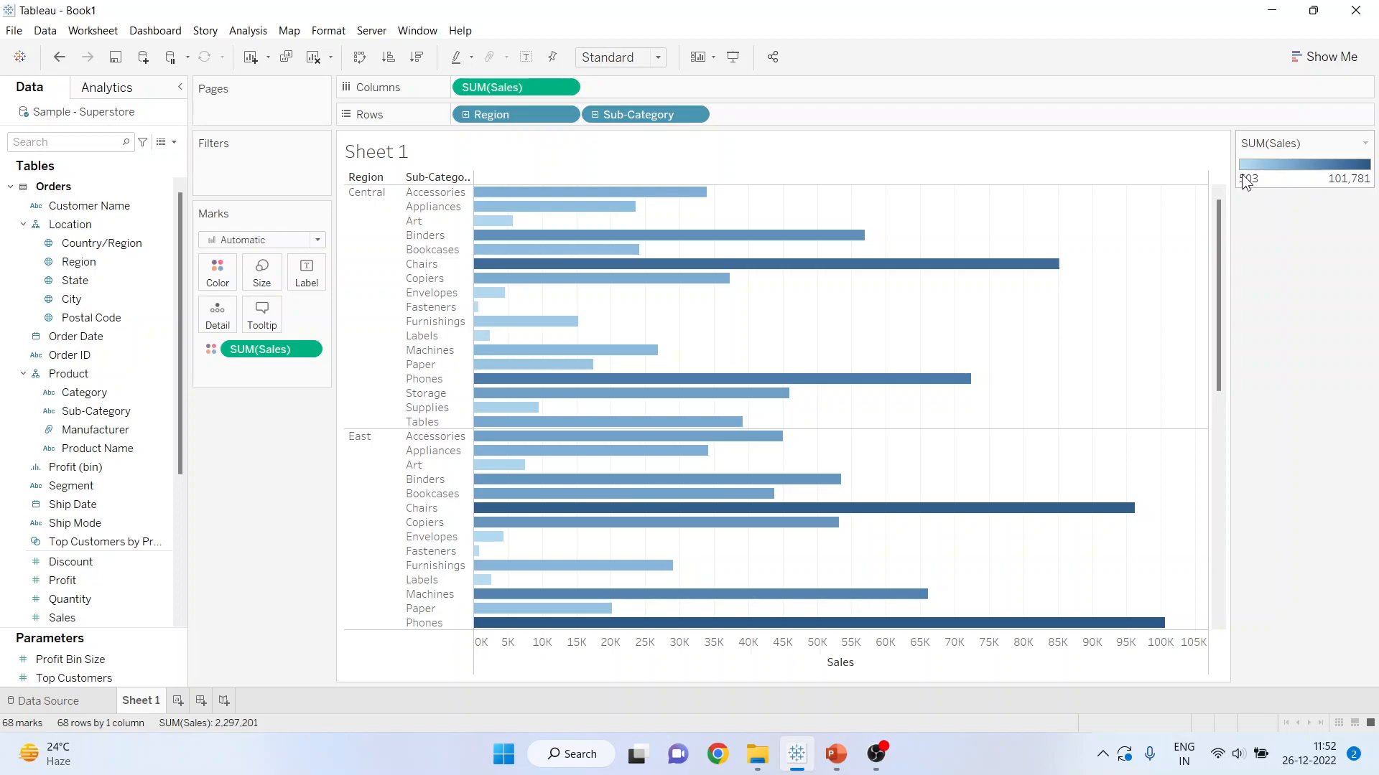
pyautogui.moveTo(524, 321)
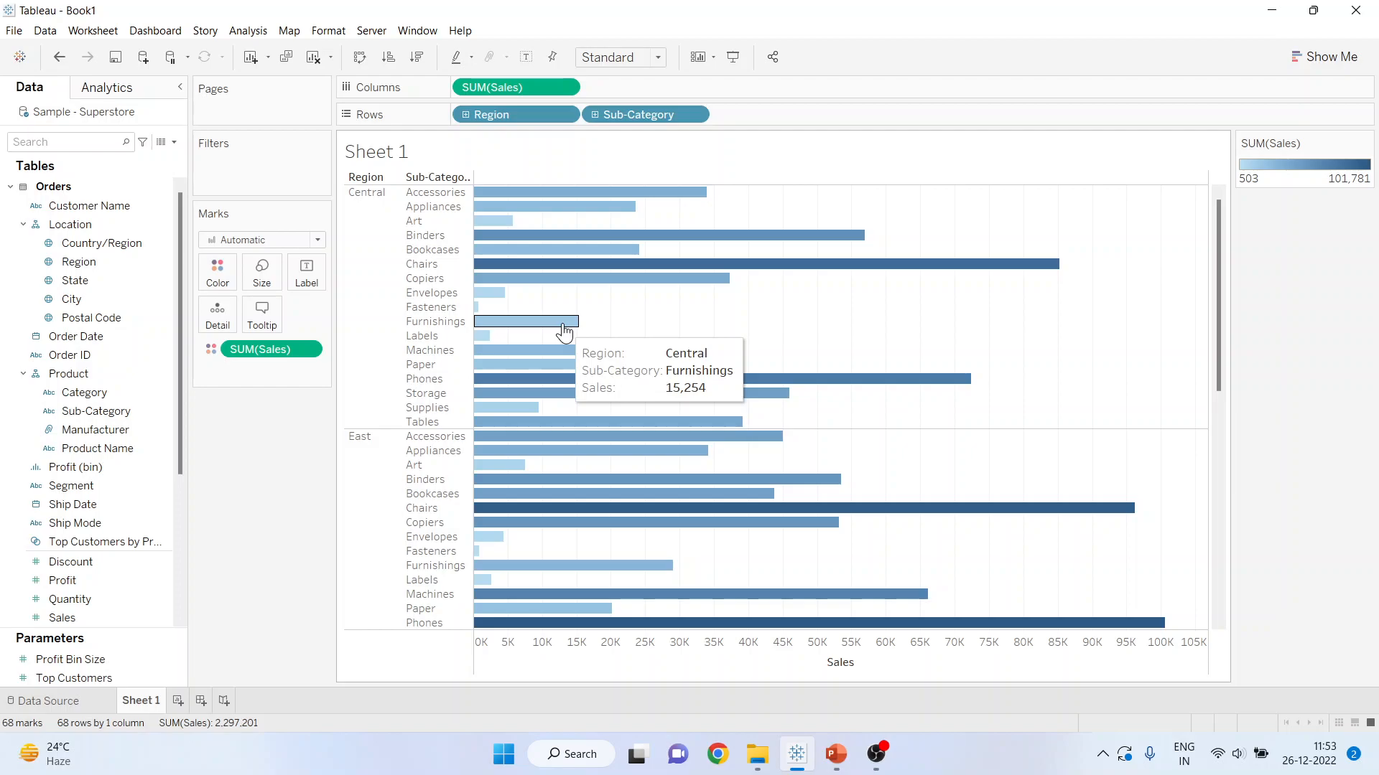
pyautogui.moveTo(703, 321)
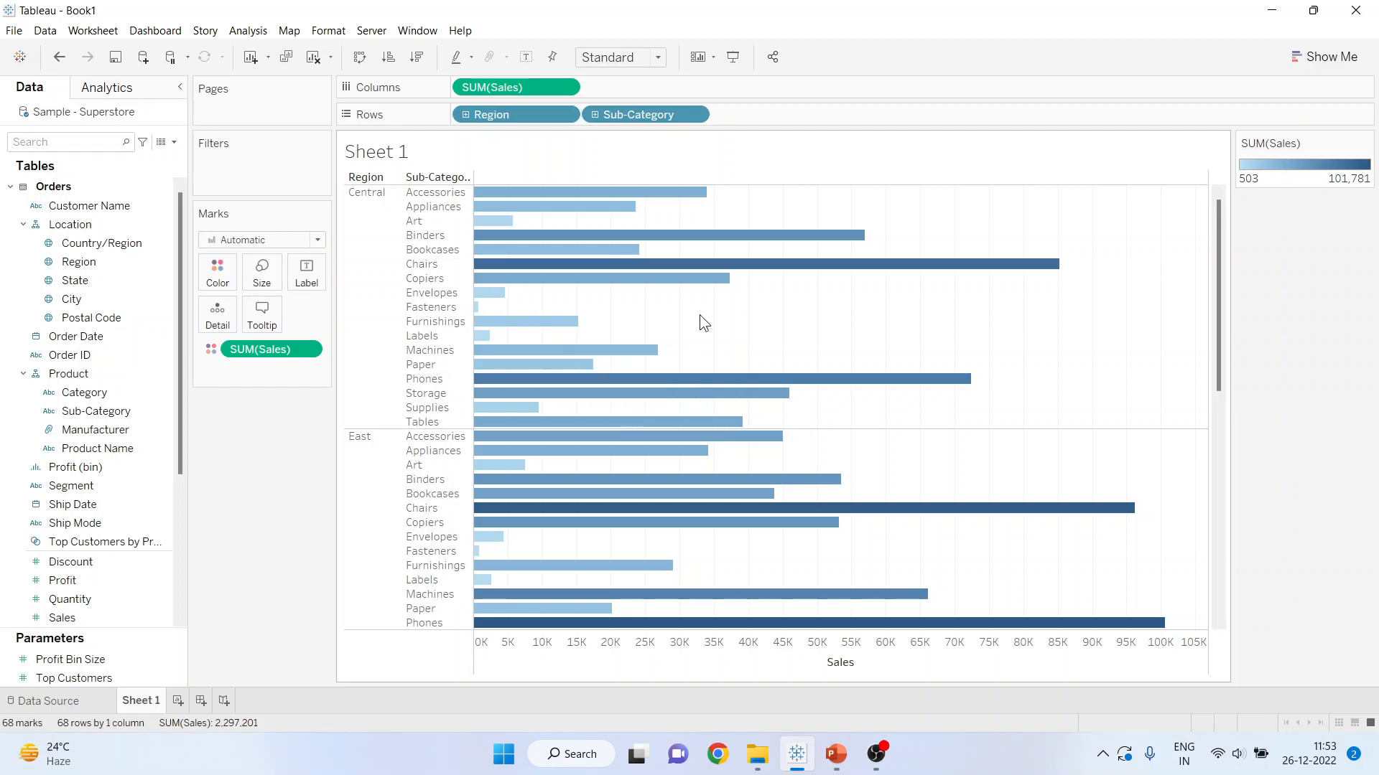
# - Recolour the bars with the Red-Gold palette via Edit Colors
pyautogui.click(217, 271)
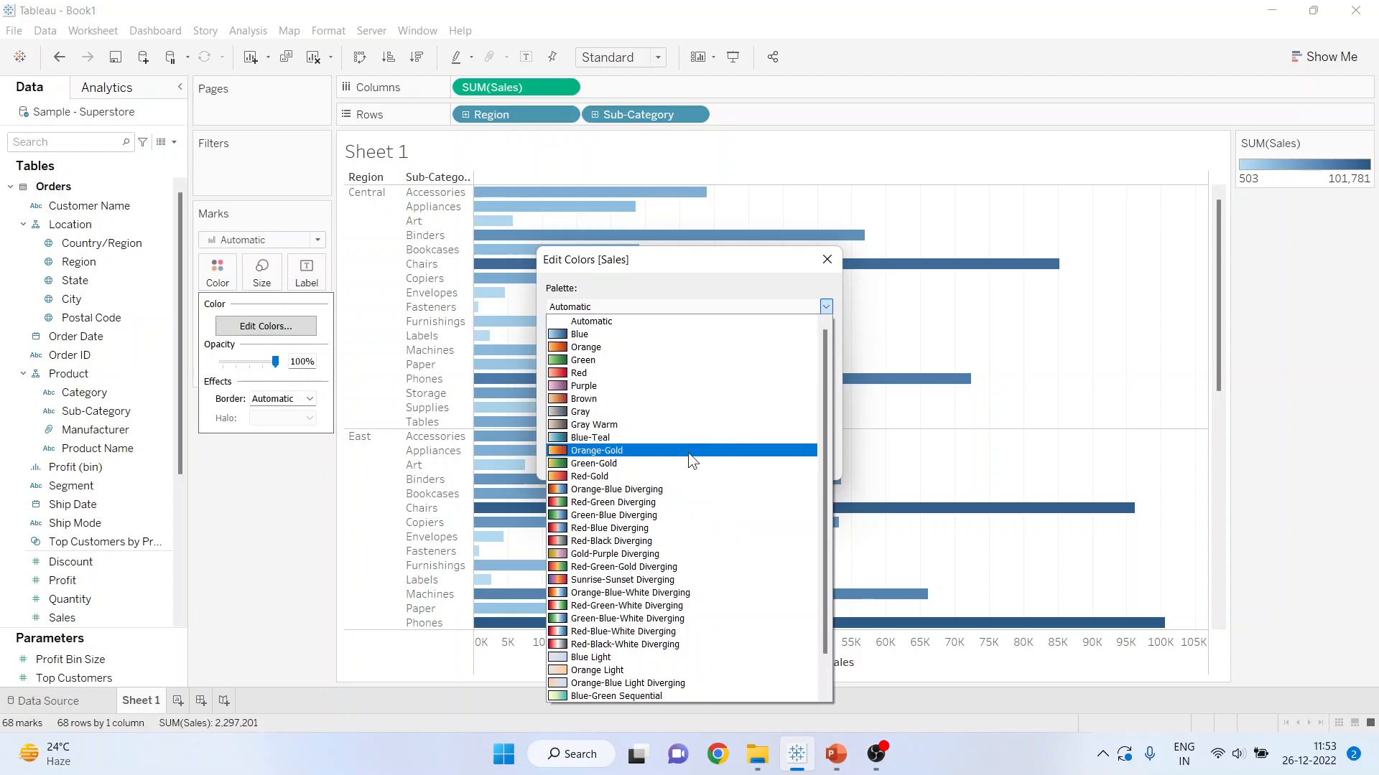
pyautogui.click(590, 476)
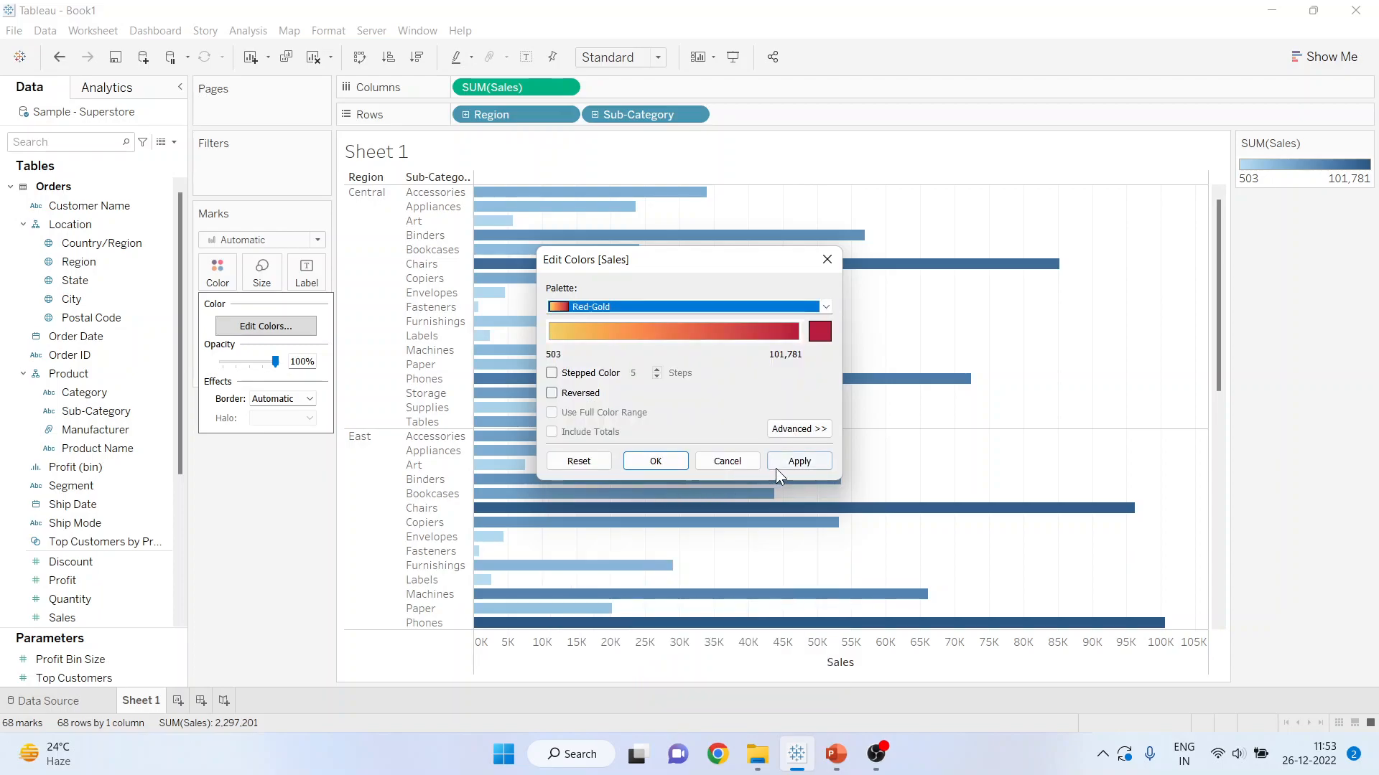
pyautogui.click(654, 461)
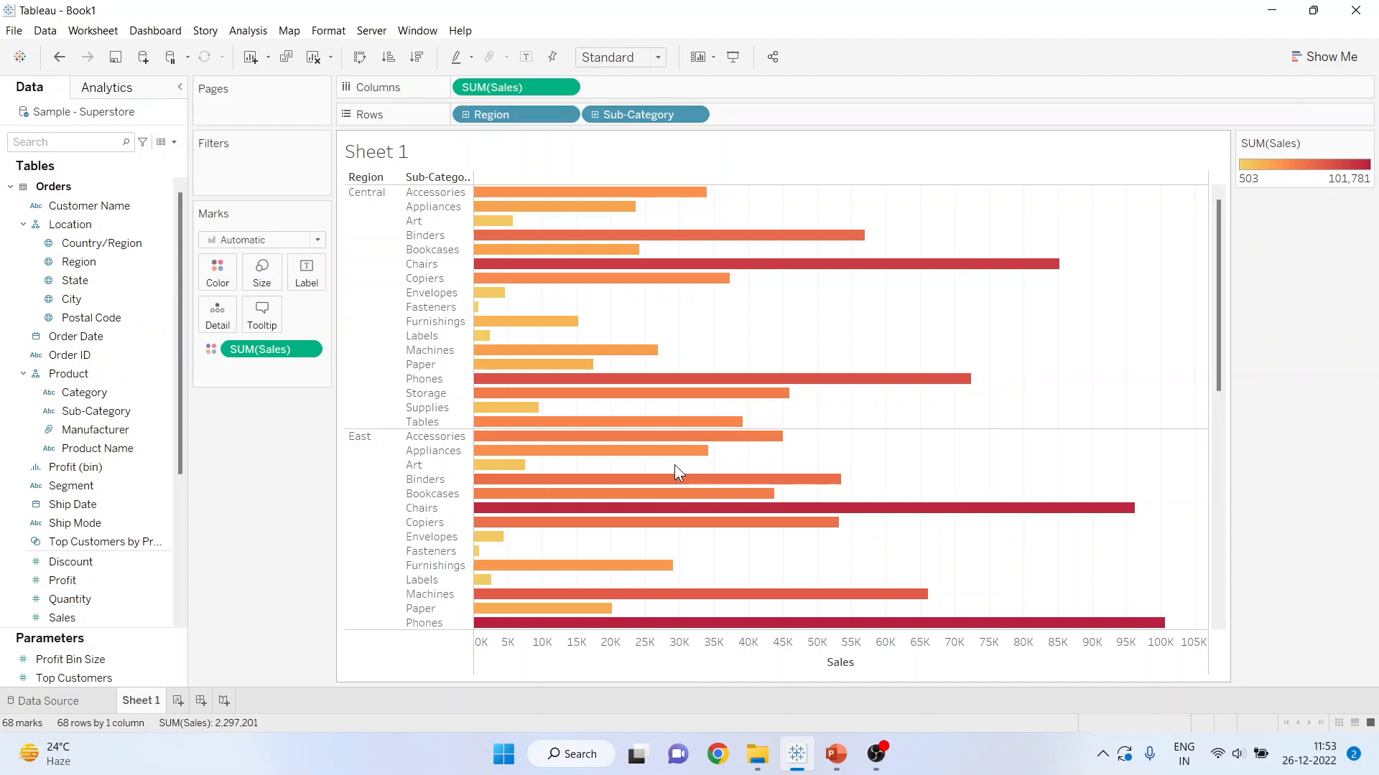
pyautogui.moveTo(279, 510)
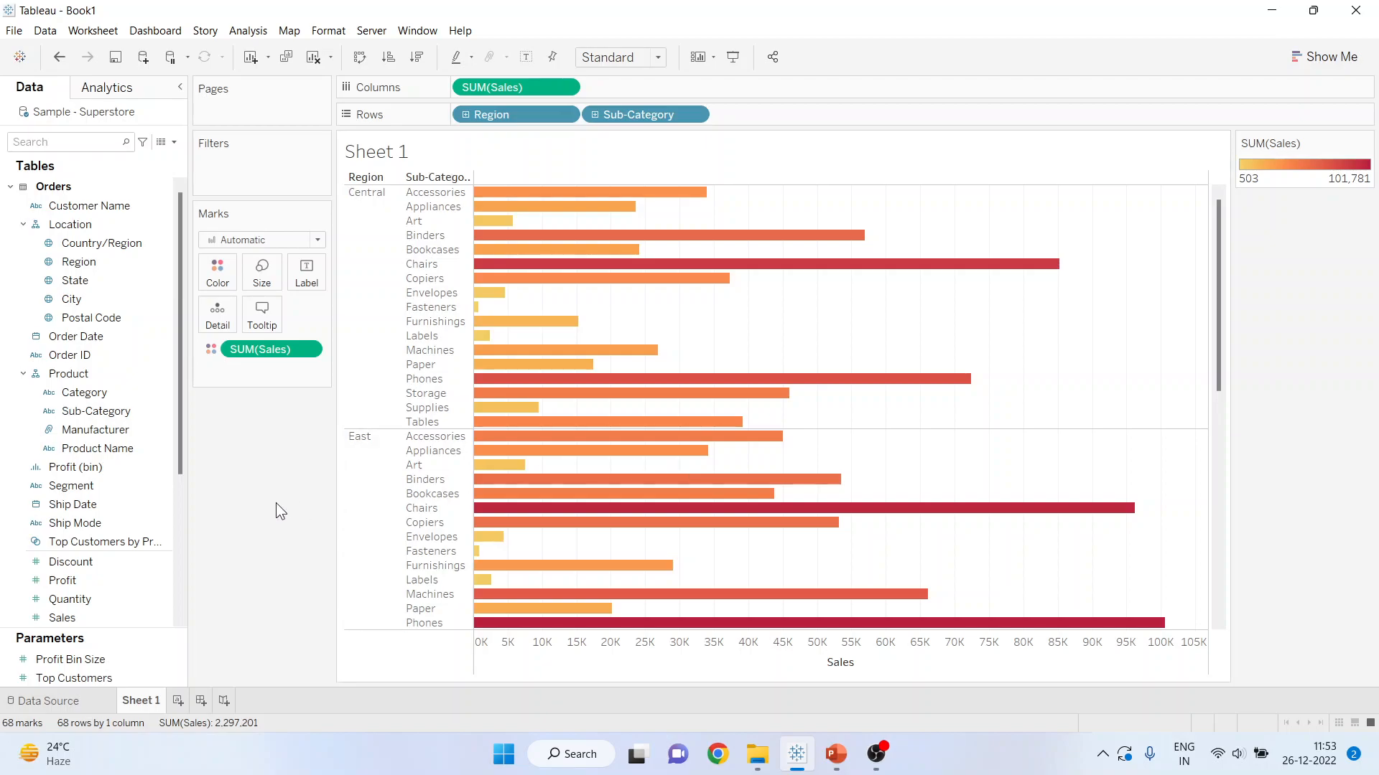
pyautogui.moveTo(254, 509)
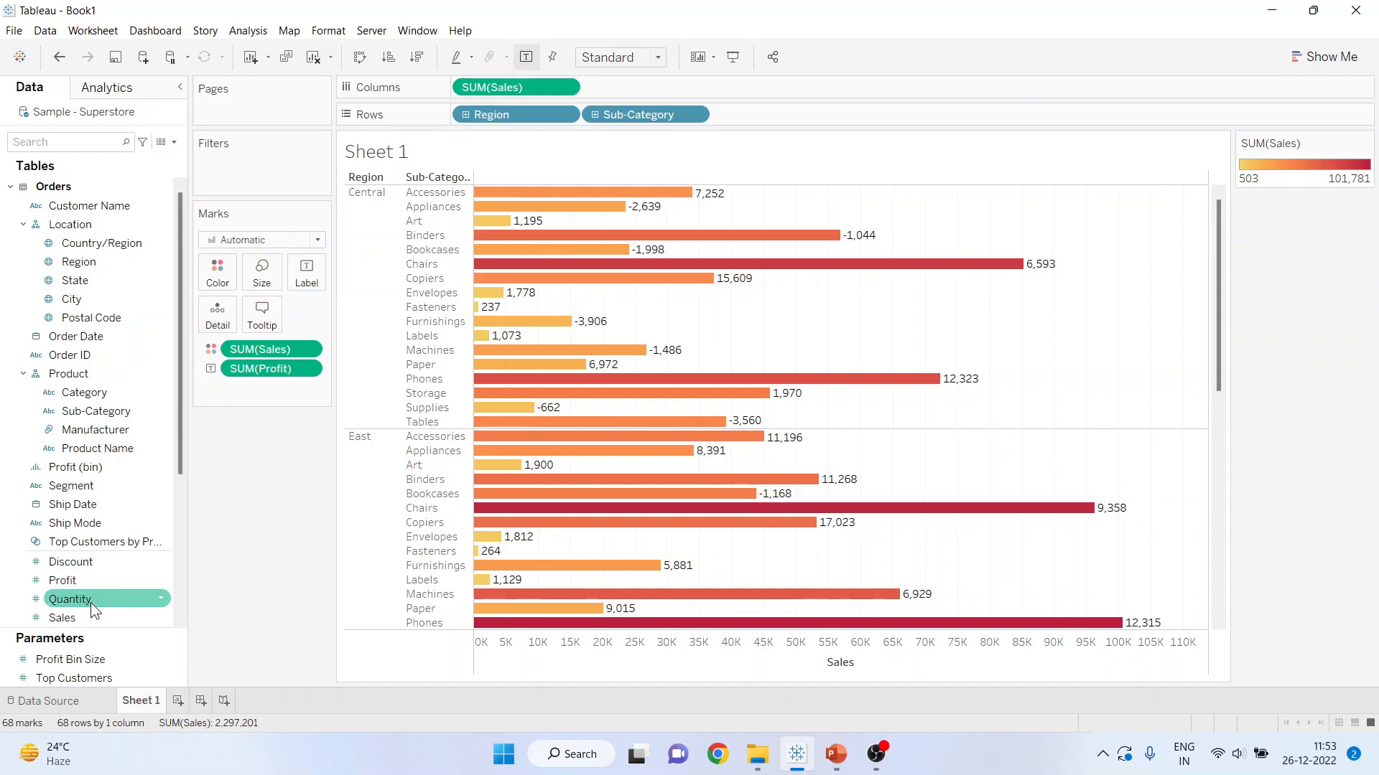
pyautogui.moveTo(261, 270)
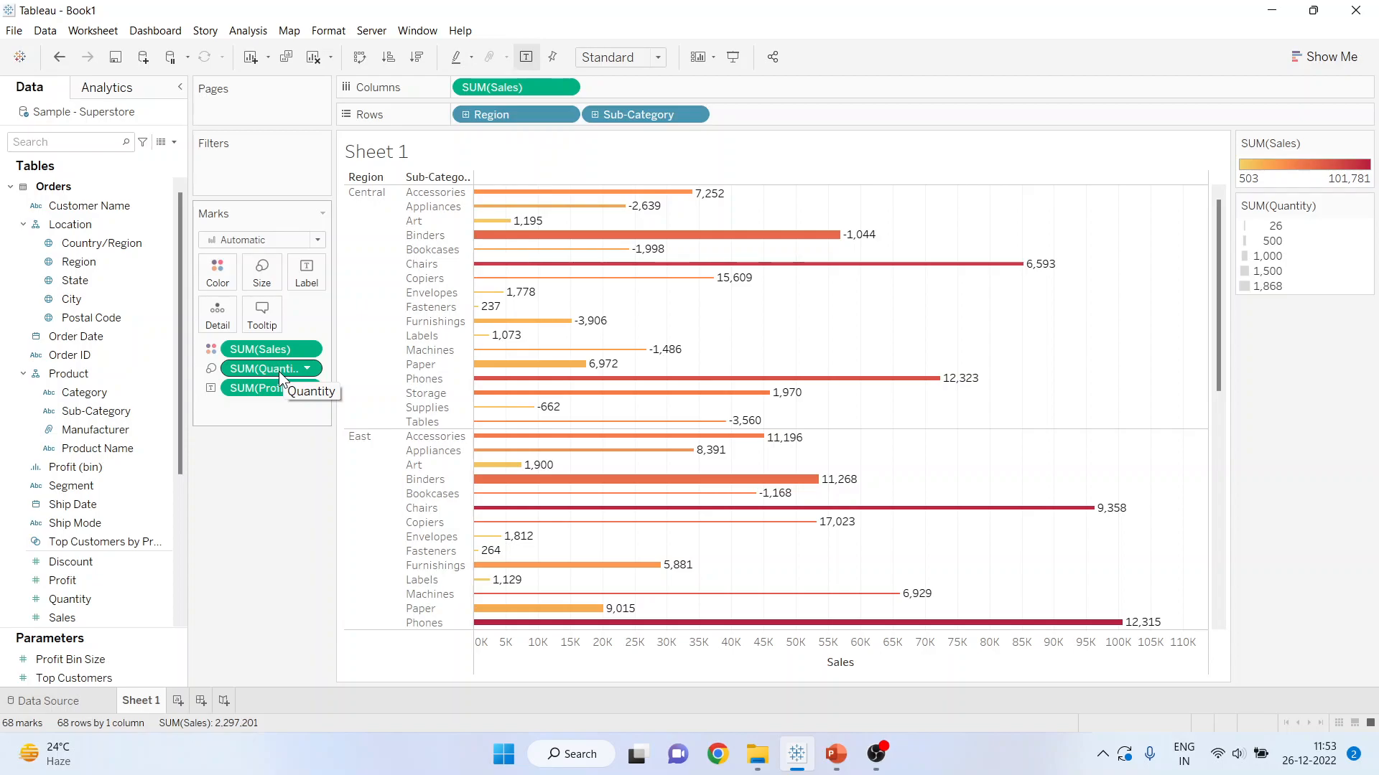
pyautogui.moveTo(261, 349)
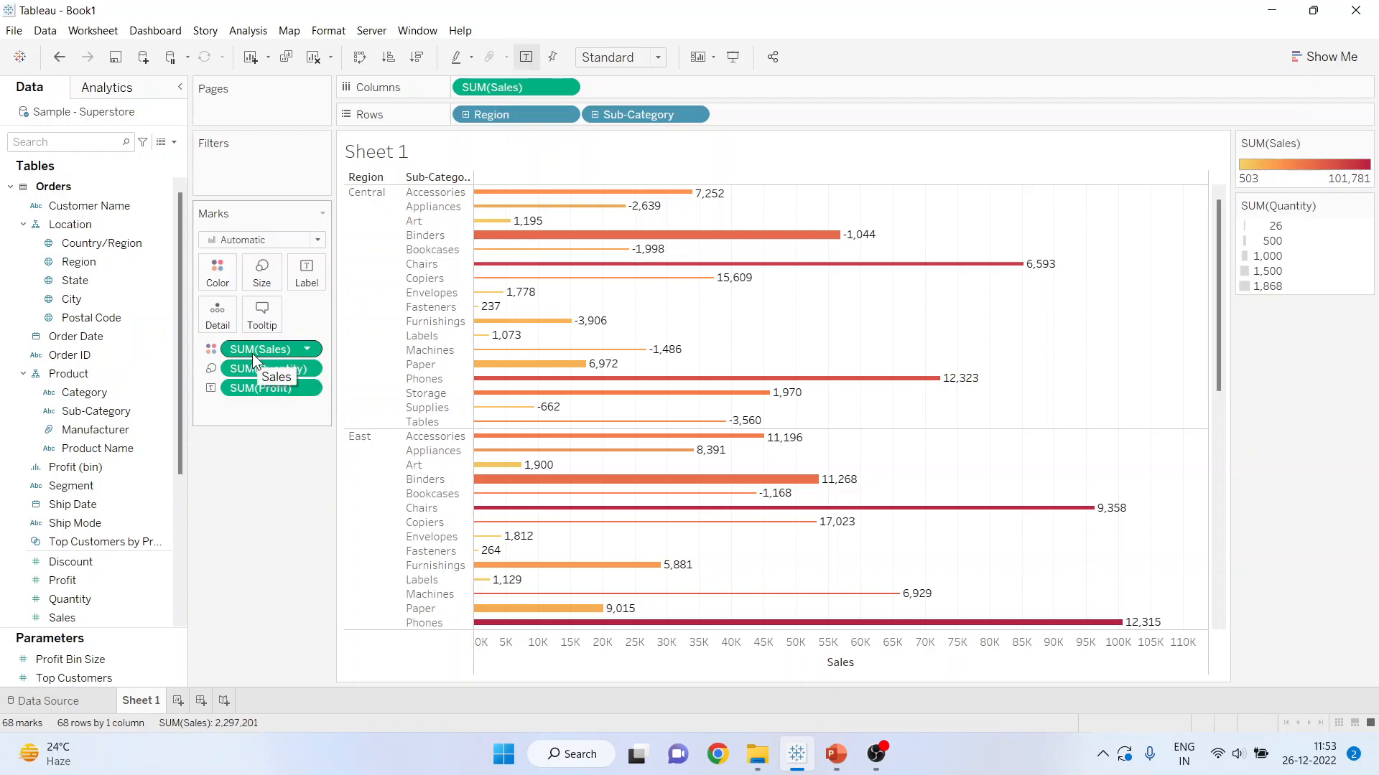
pyautogui.moveTo(273, 388)
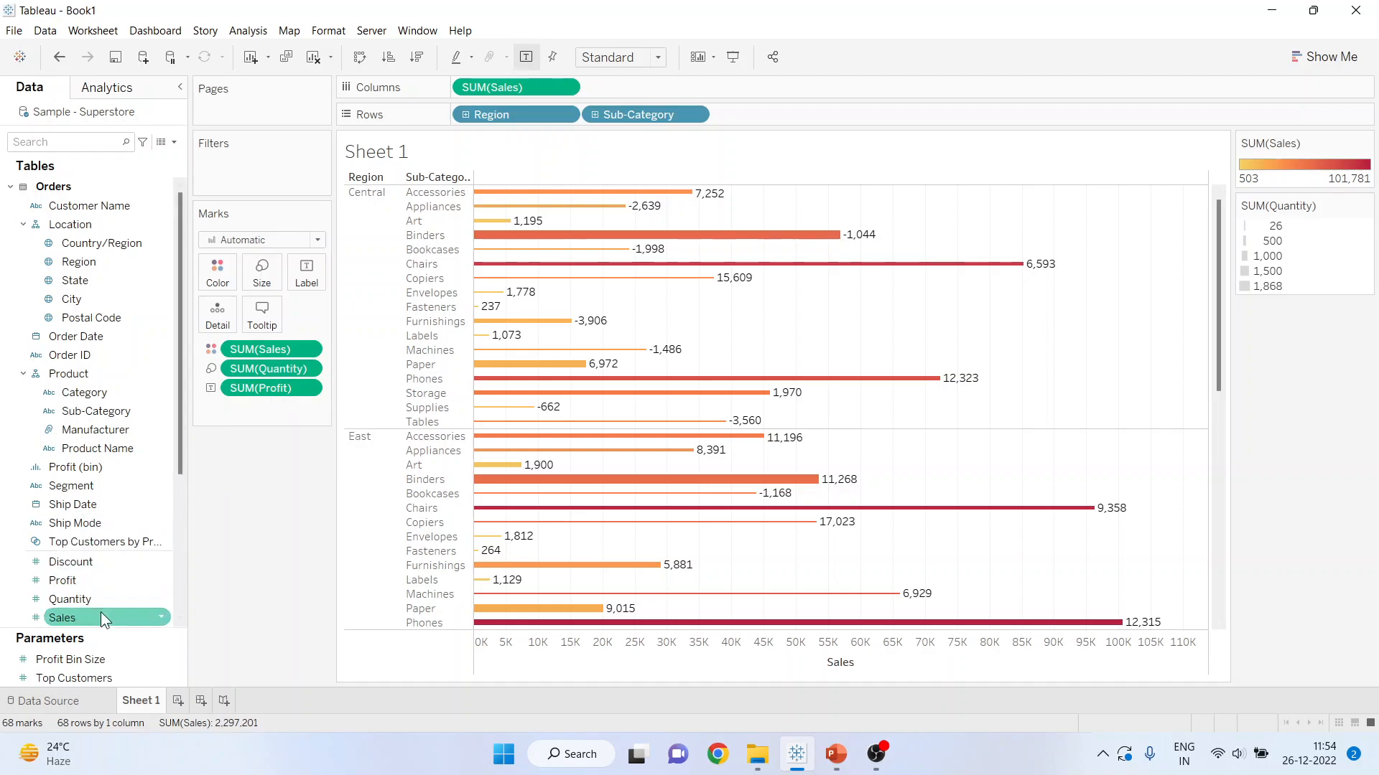
pyautogui.moveTo(227, 466)
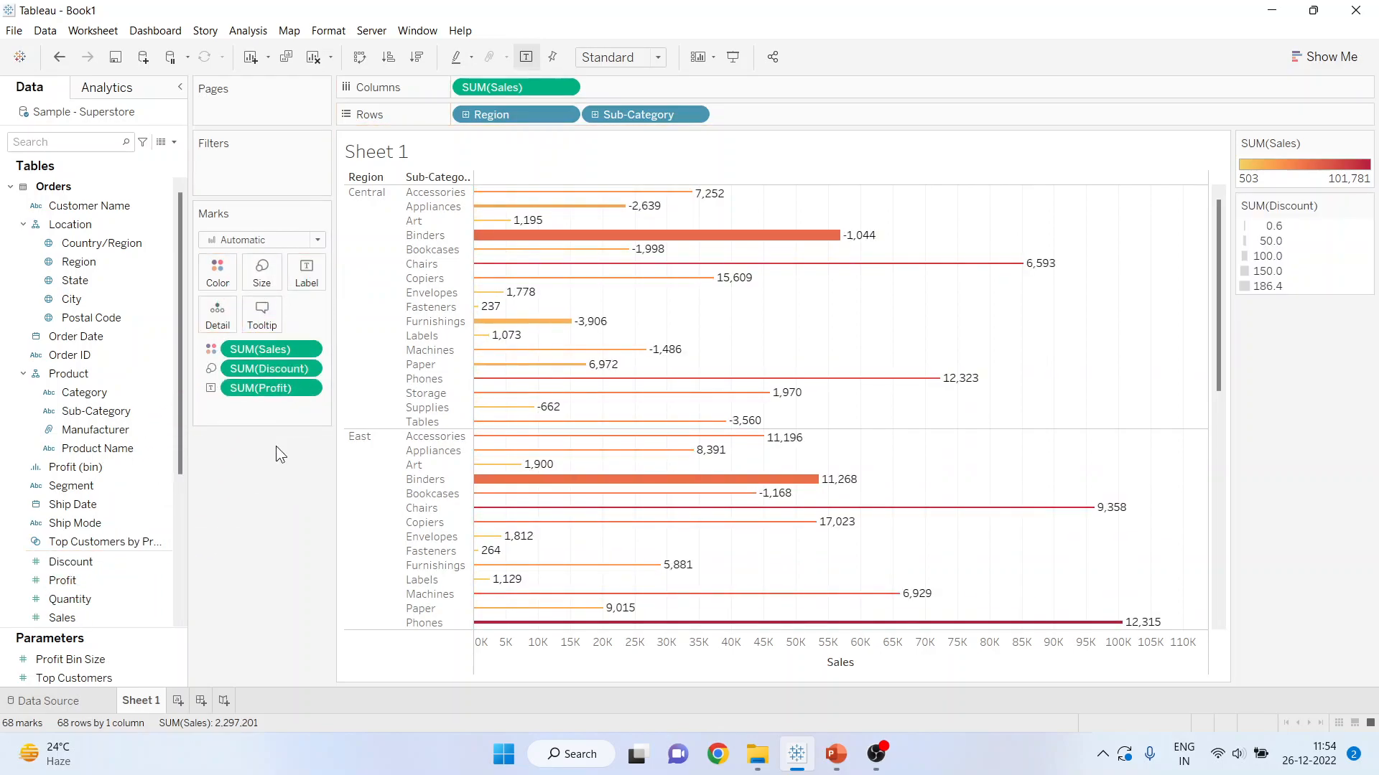
pyautogui.moveTo(290, 369)
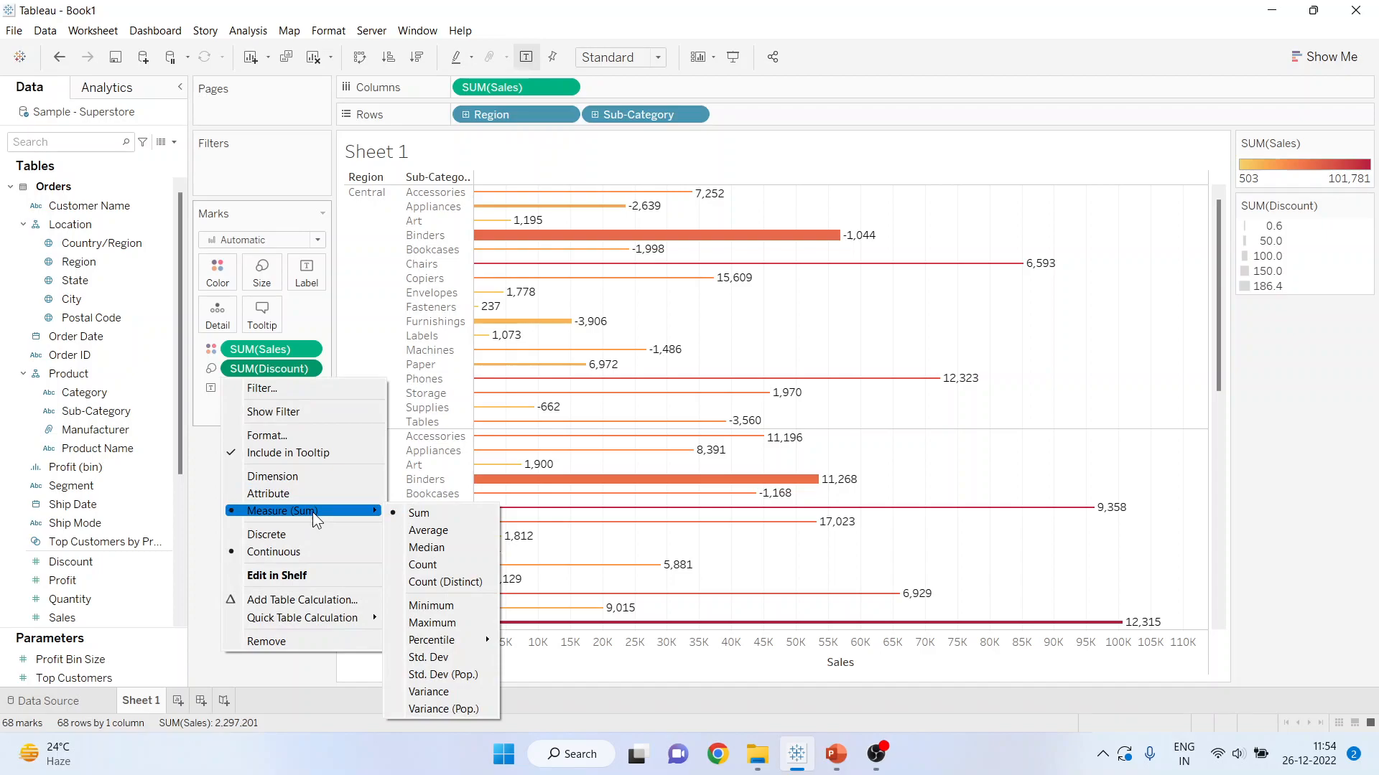
# - Aggregate the Discount size field as Average instead of Sum
pyautogui.click(428, 530)
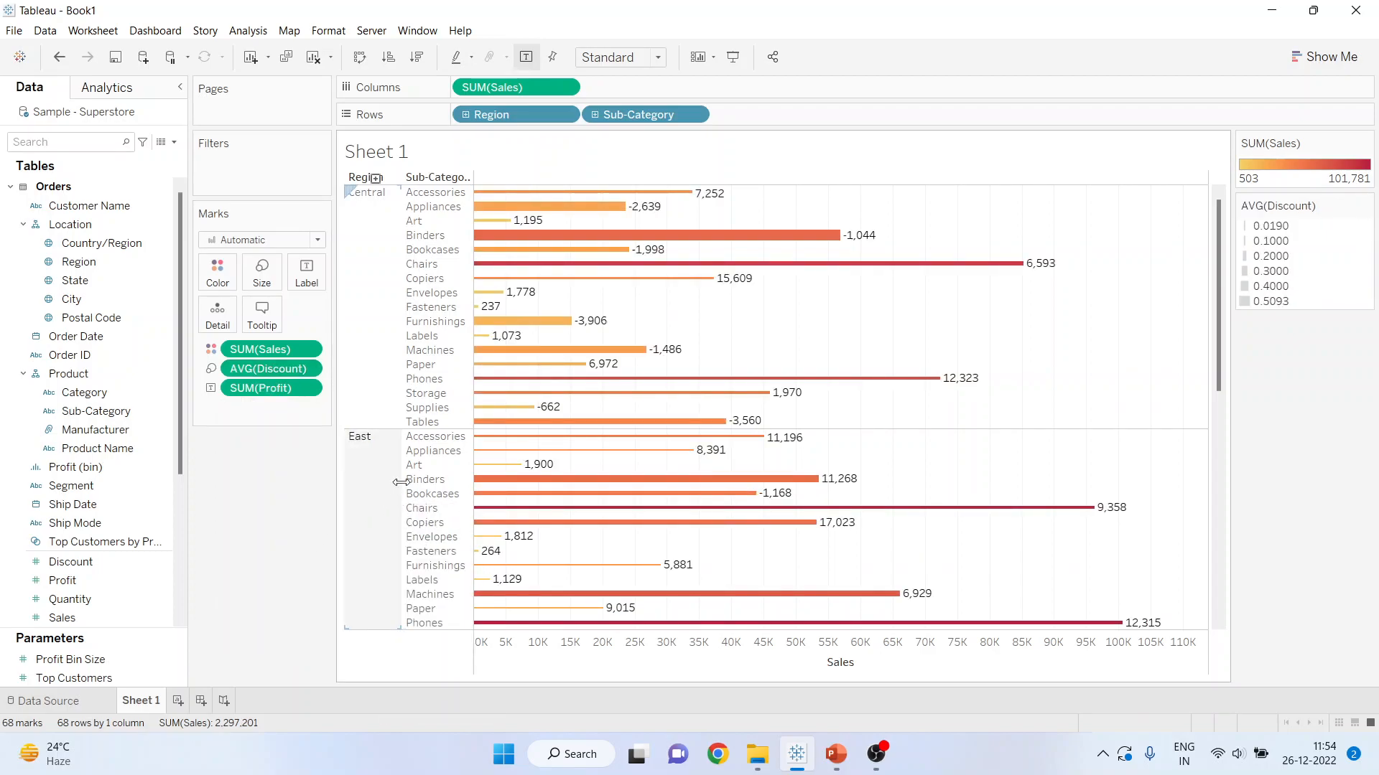
pyautogui.moveTo(699, 250)
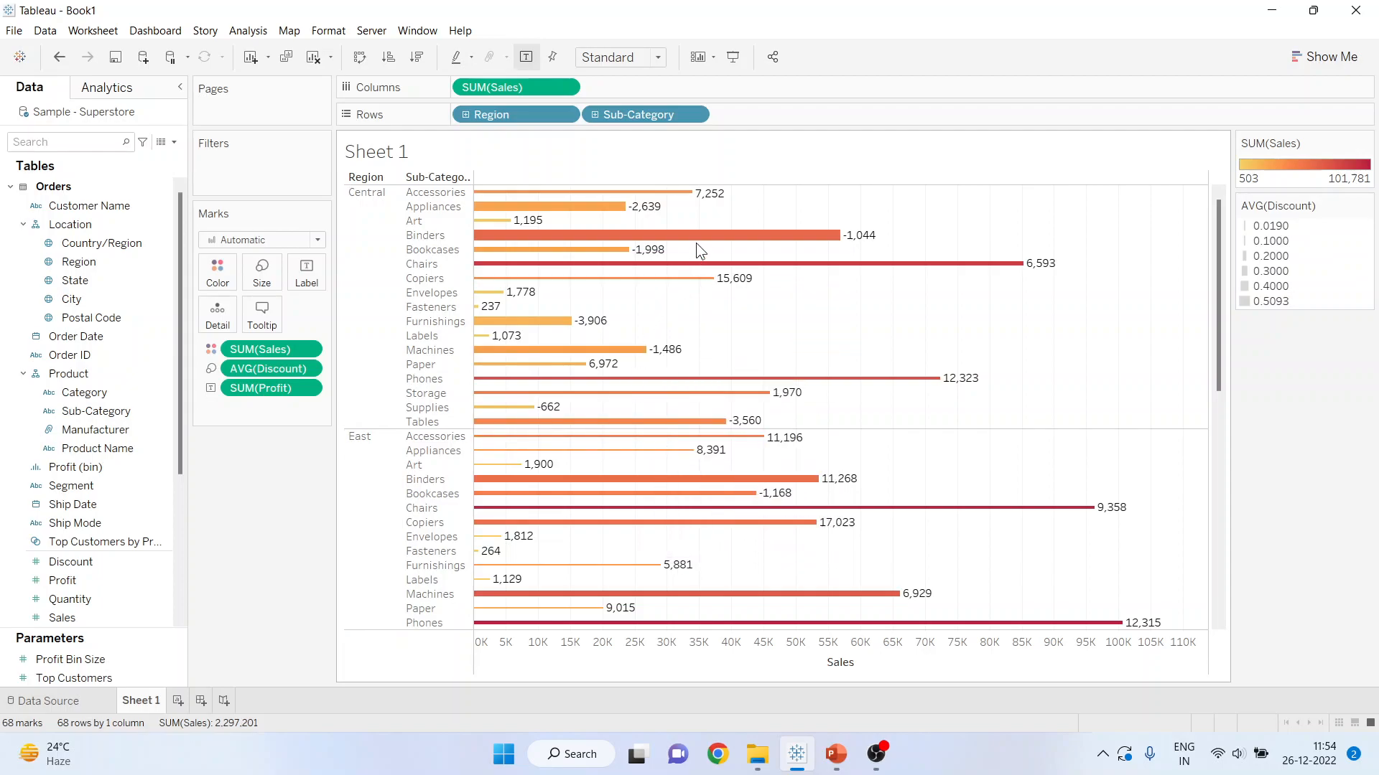
pyautogui.moveTo(697, 234)
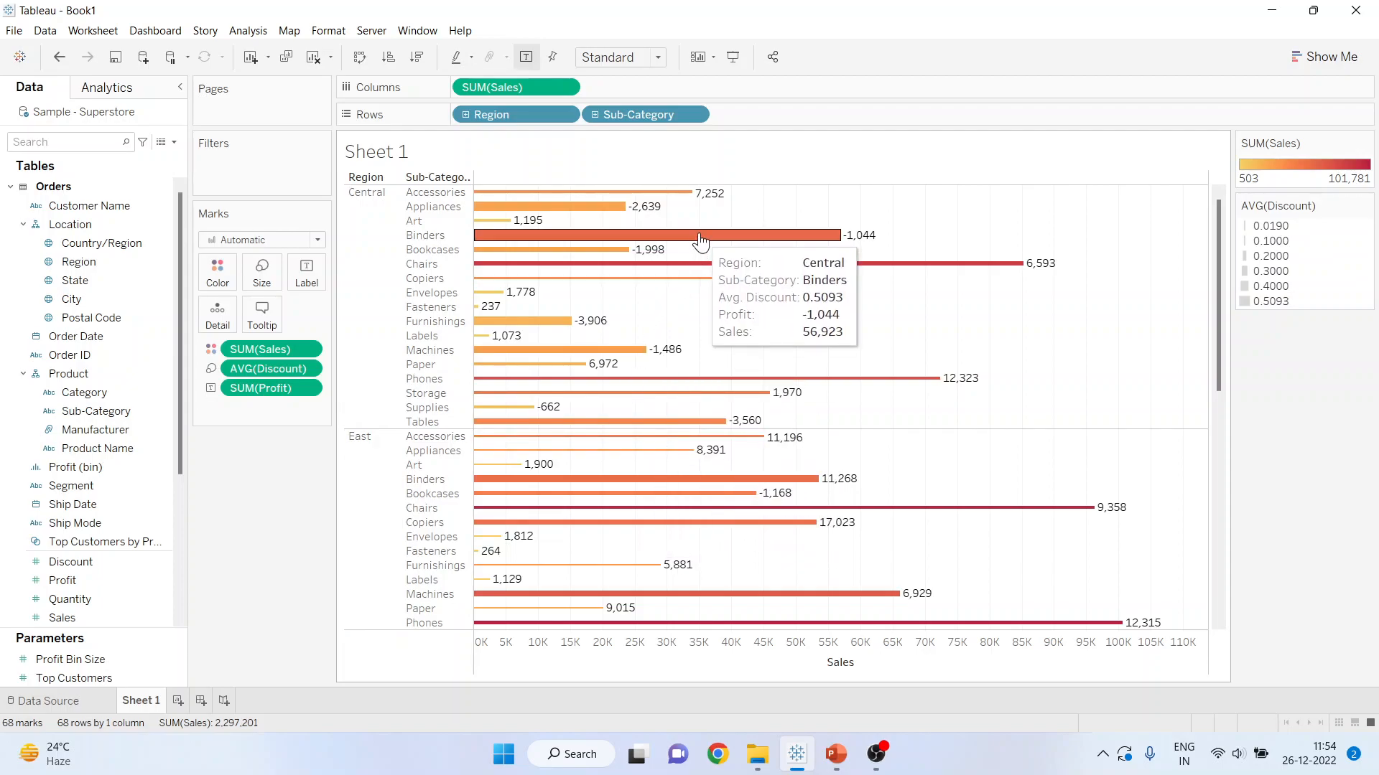
pyautogui.moveTo(710, 239)
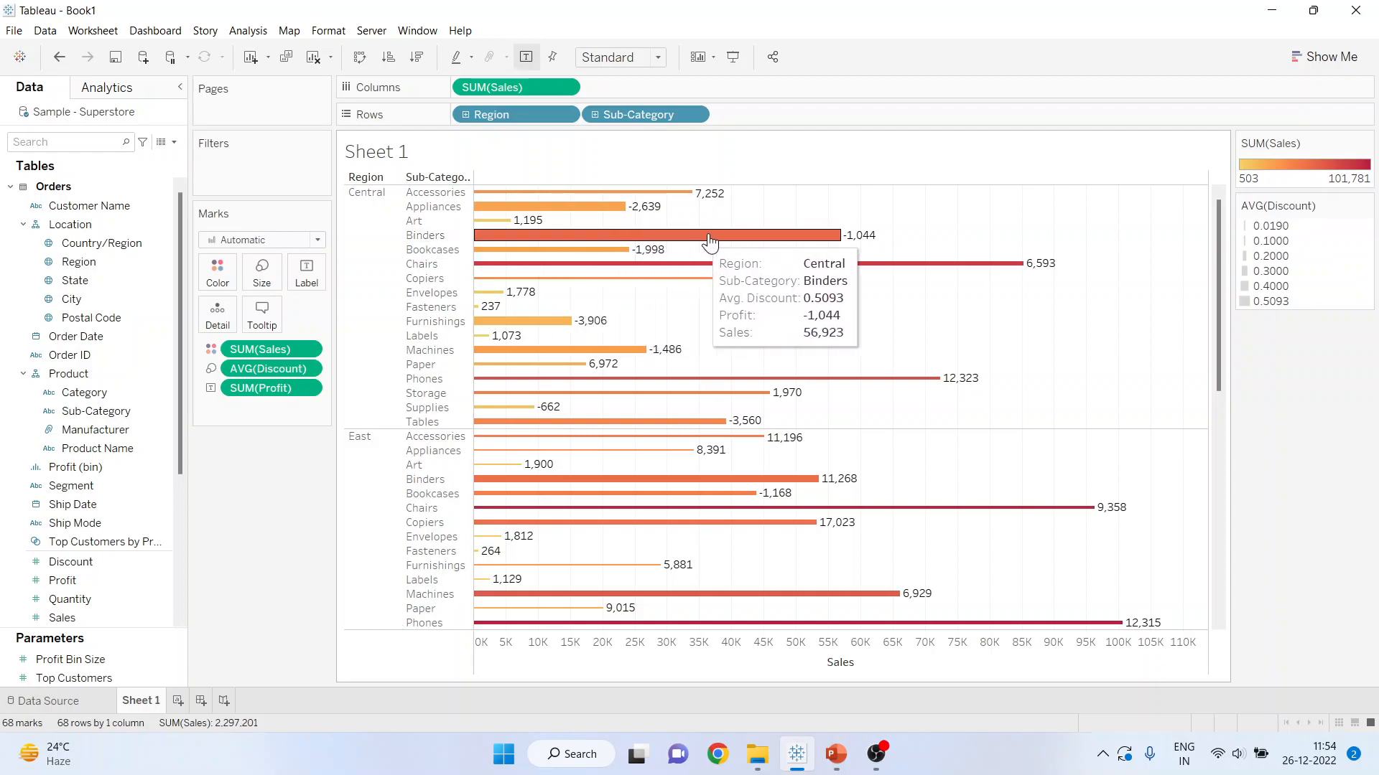
pyautogui.moveTo(862, 242)
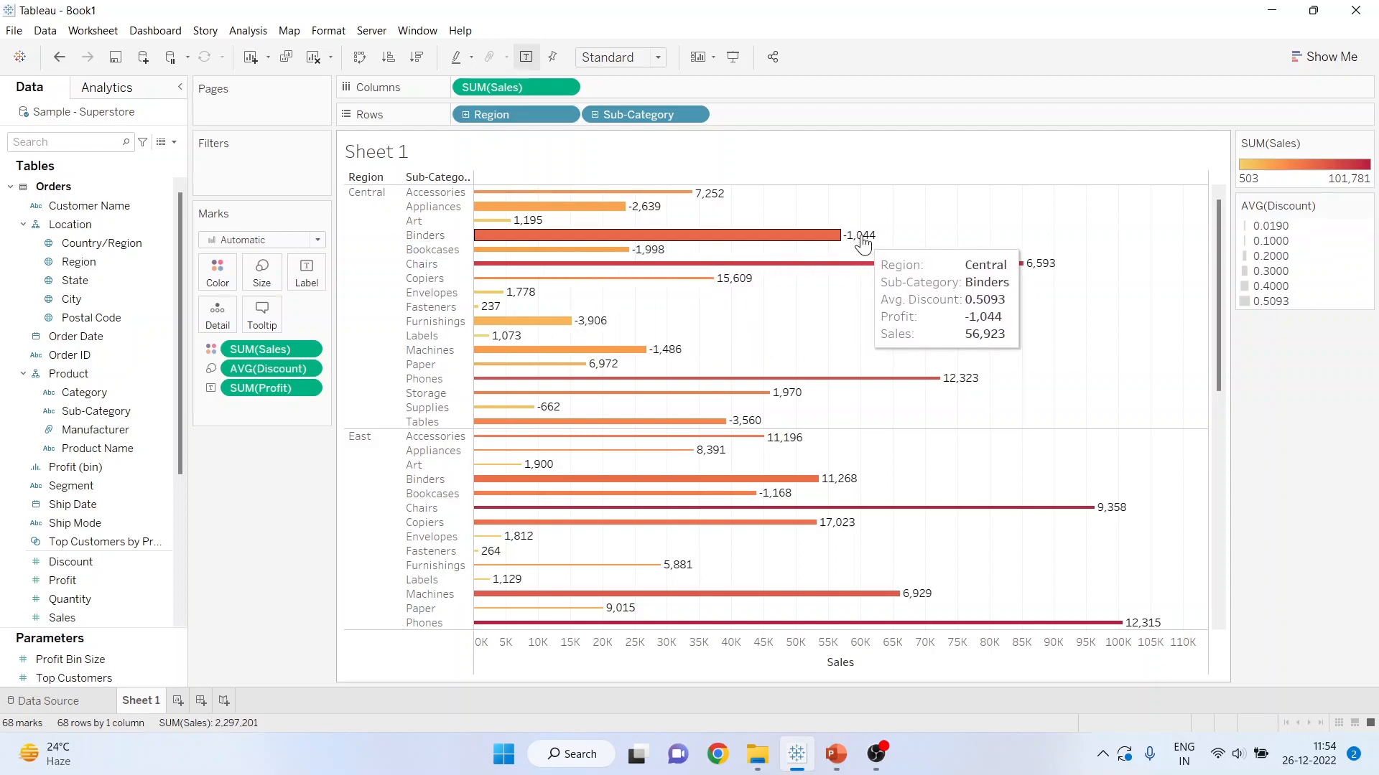
pyautogui.moveTo(1256, 326)
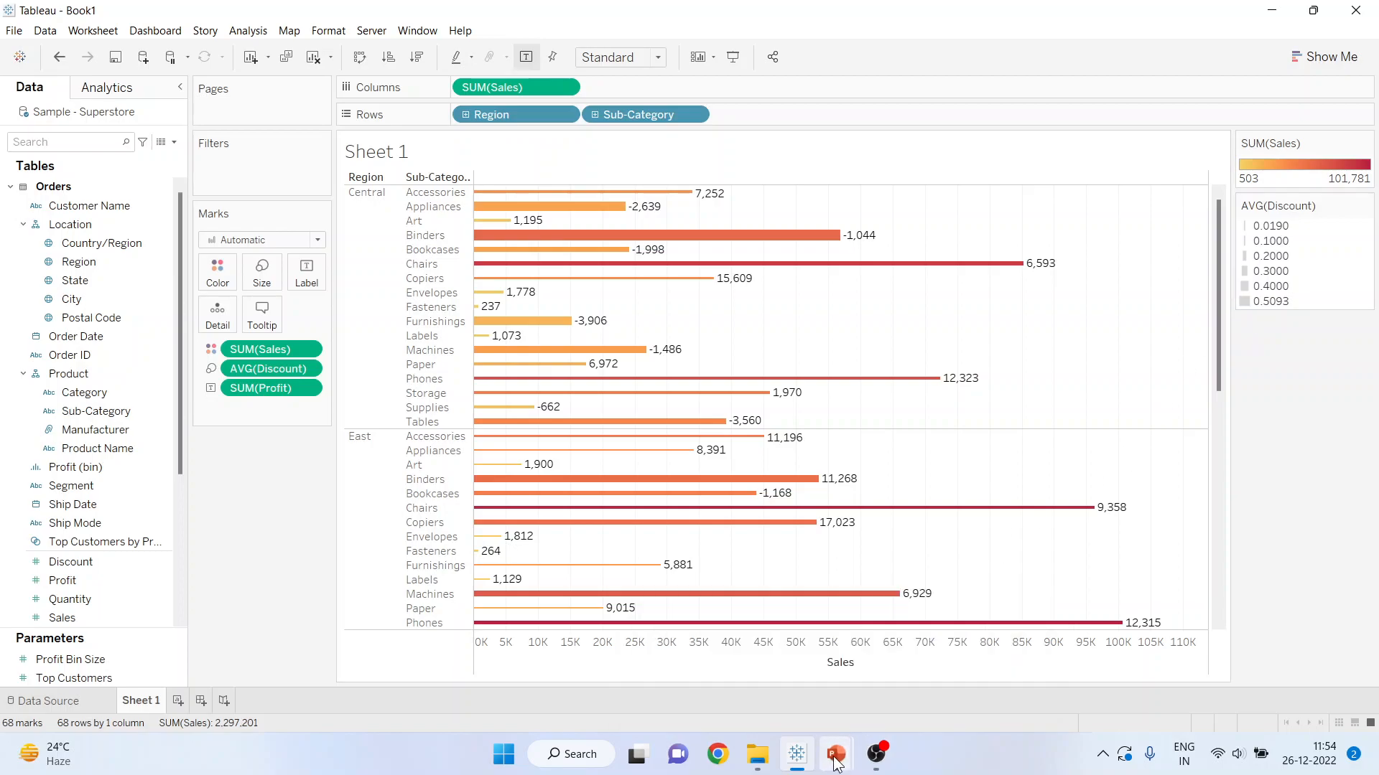
# - Switch back to PowerPoint to show the Thank You closing slide
pyautogui.click(833, 753)
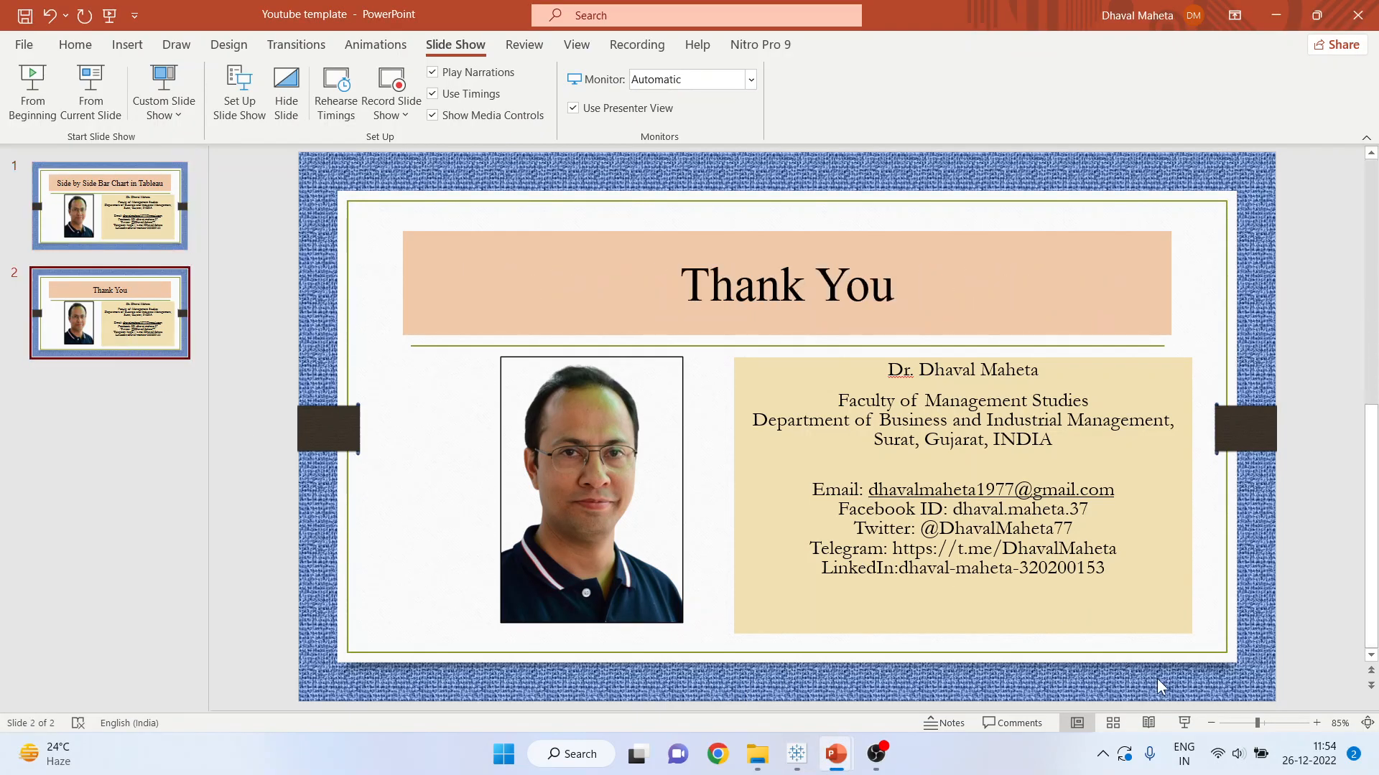